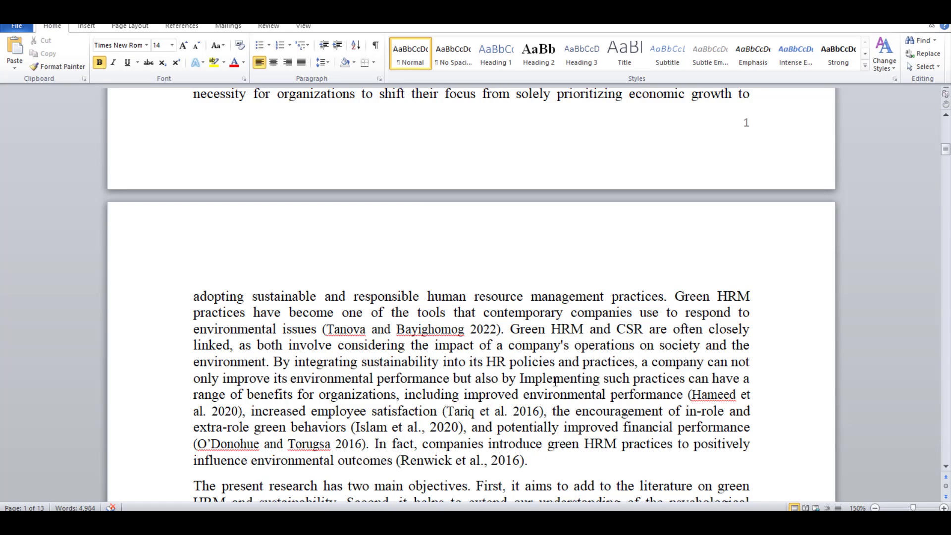
Scroll through the green HRM article draft in Word.
{"action": "scroll", "scroll_direction": "down", "scroll_amount": 3}
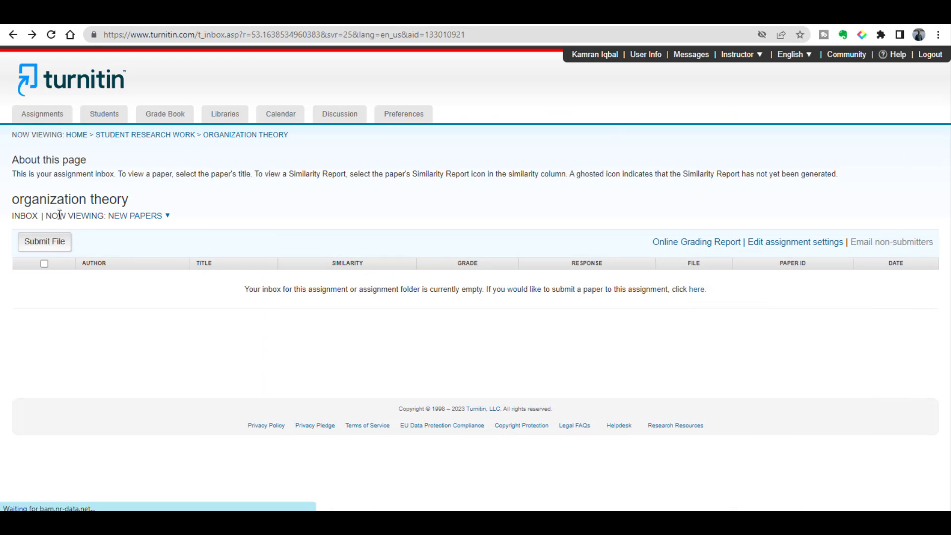
{"action": "left_click", "coordinate": [44, 241]}
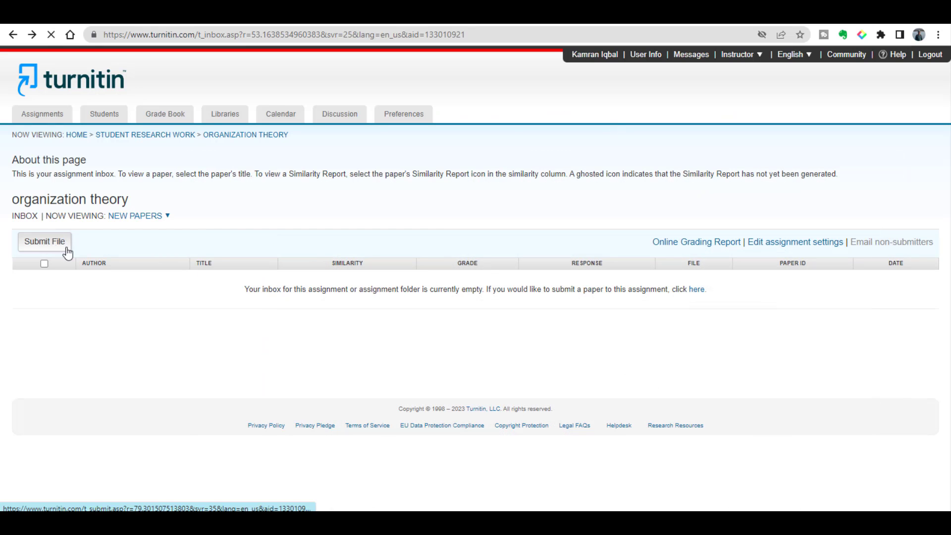
{"action": "left_click", "coordinate": [44, 241]}
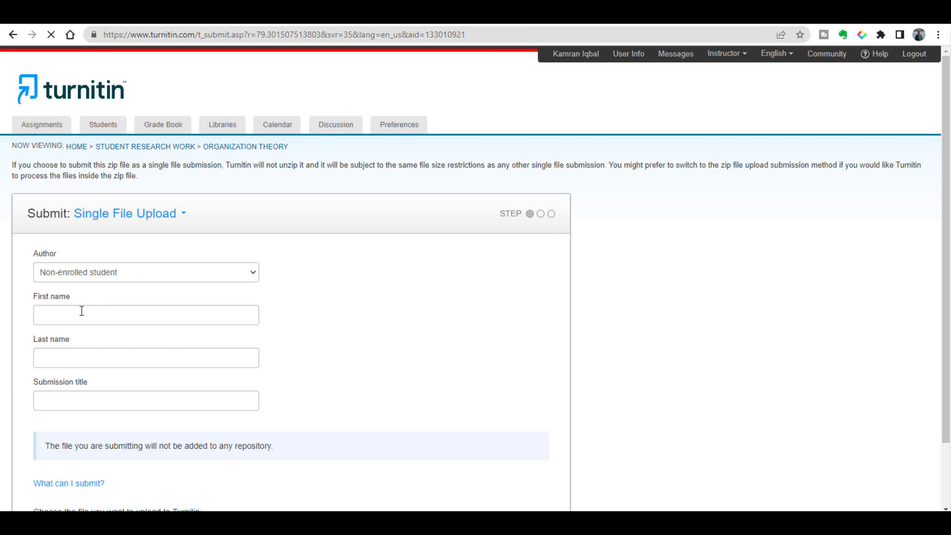
{"action": "type", "text": "M"}
{"action": "type", "text": "/"}
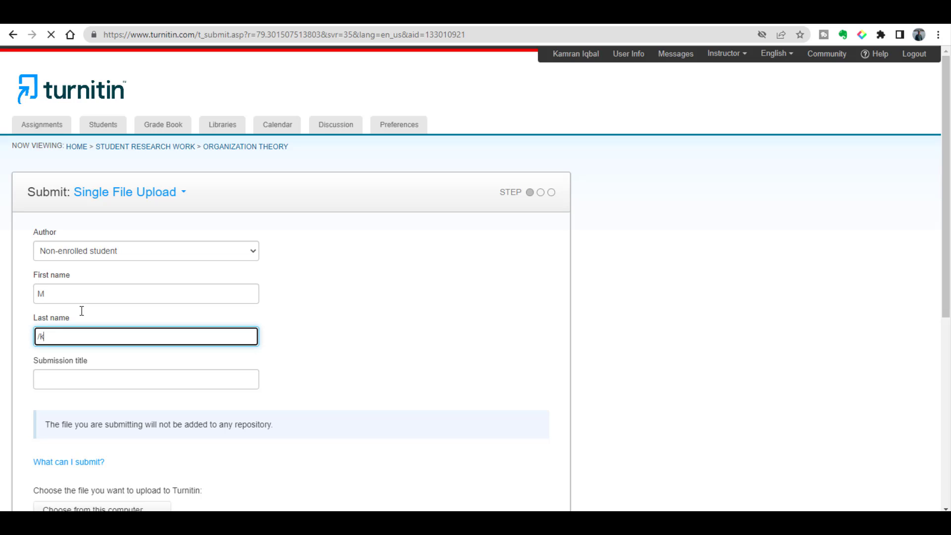
{"action": "type", "text": "kamran"}
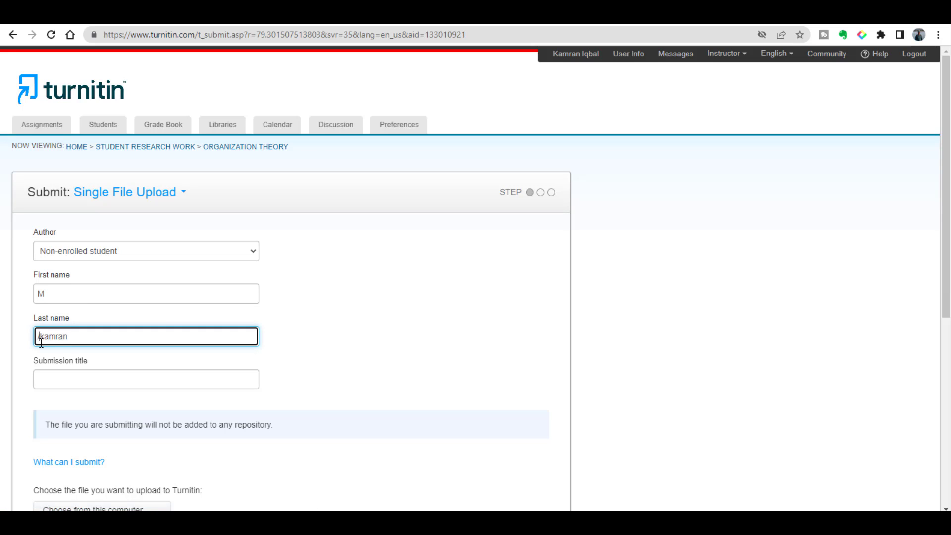
{"action": "left_click", "coordinate": [145, 379]}
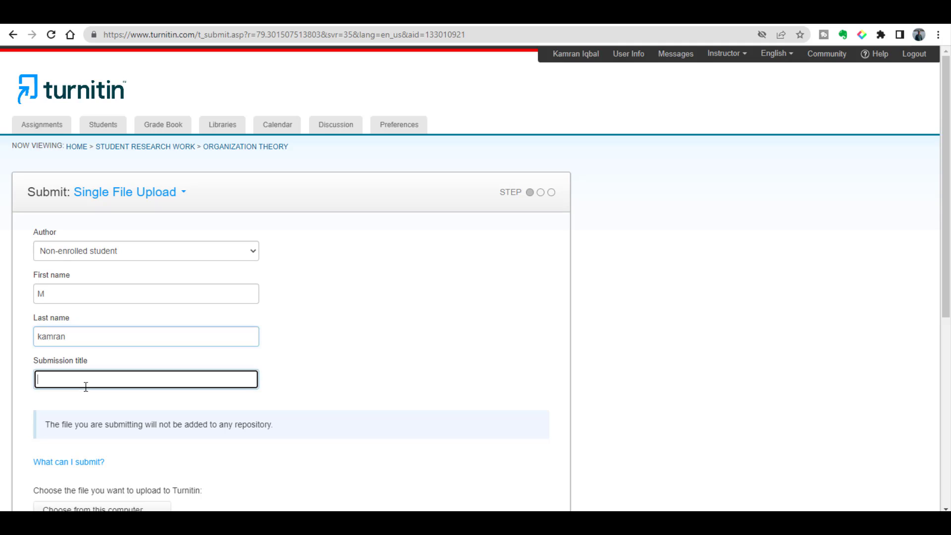
{"action": "type", "text": "G"}
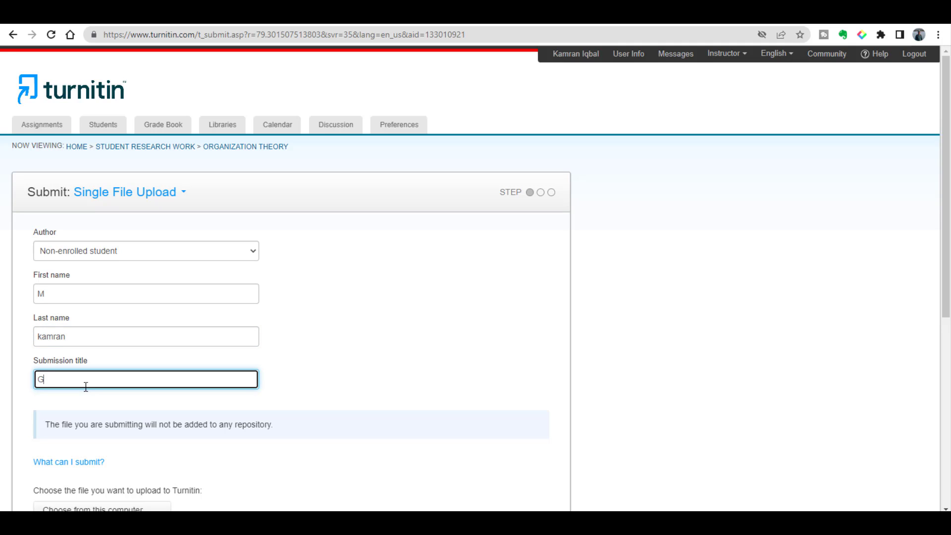
{"action": "type", "text": "HRM"}
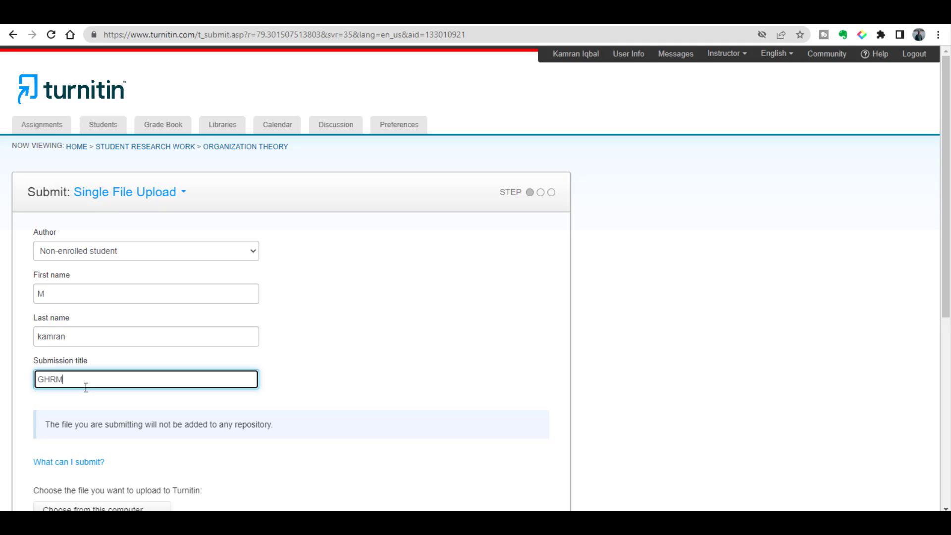
{"action": "type", "text": "-1"}
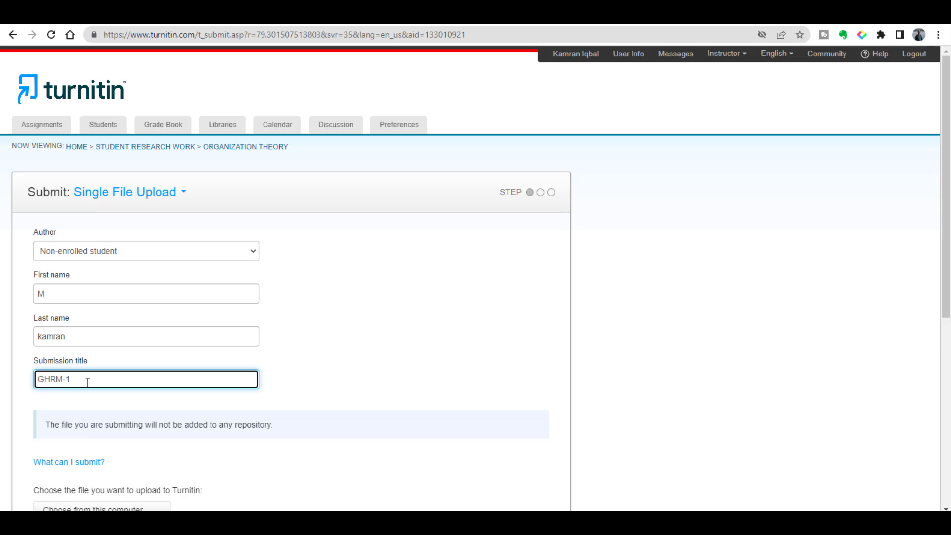
{"action": "scroll", "scroll_direction": "down", "scroll_amount": 3}
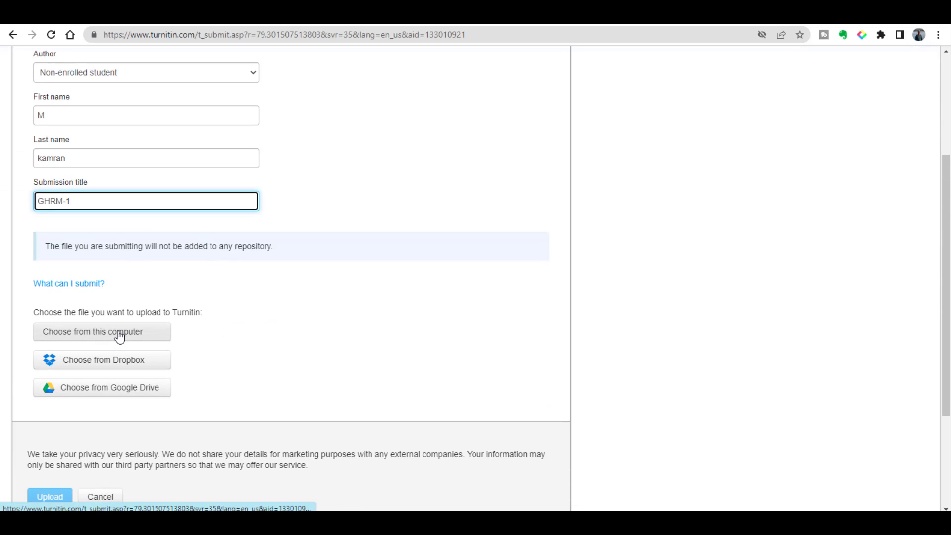
Attach GHRM.docx from this computer to the Turnitin submission.
{"action": "left_click", "coordinate": [101, 331]}
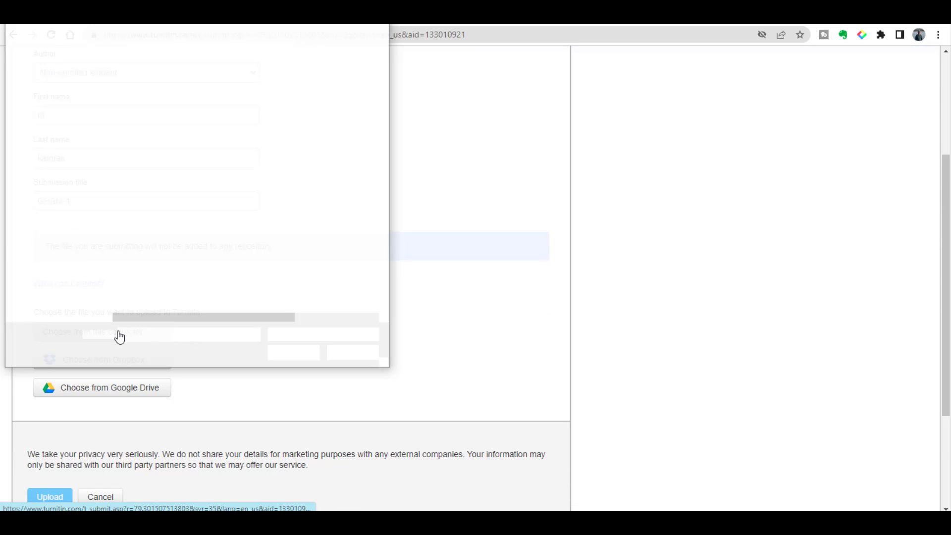
{"action": "left_click", "coordinate": [119, 332]}
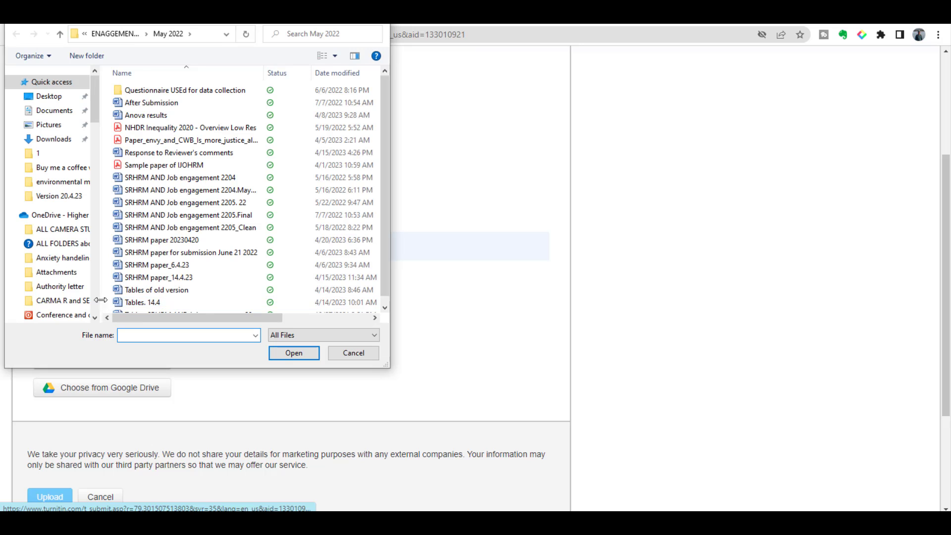
{"action": "scroll", "scroll_direction": "down", "scroll_amount": 3}
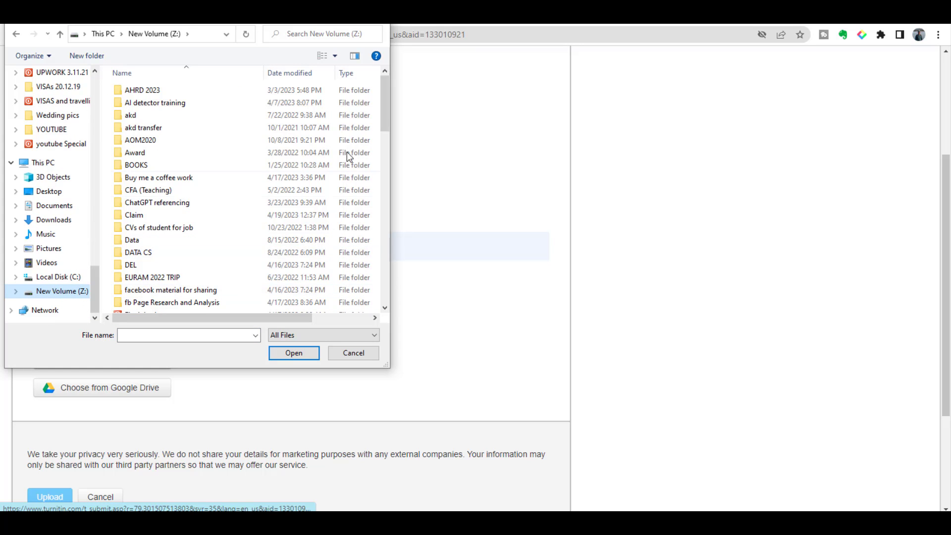
{"action": "scroll", "scroll_direction": "down", "scroll_amount": 3}
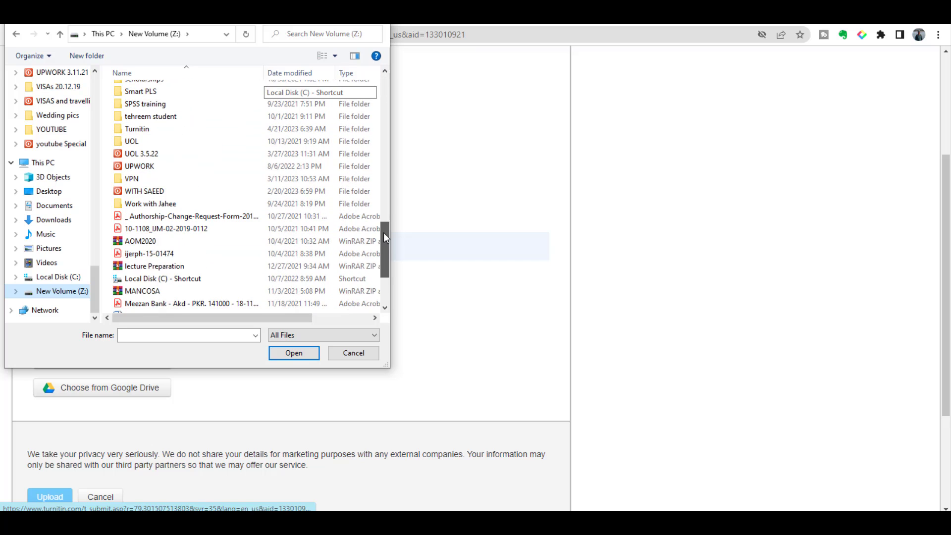
{"action": "double_click", "coordinate": [136, 129]}
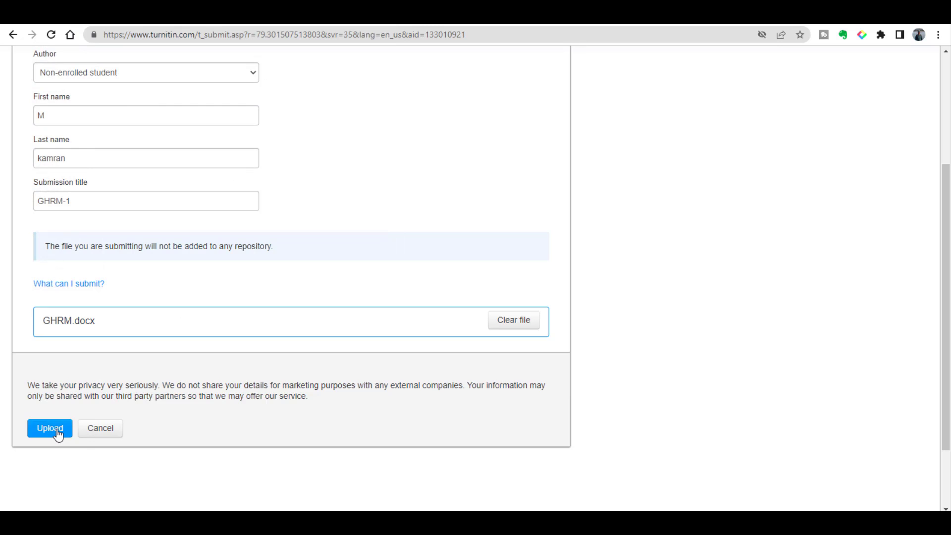
Upload and confirm the GHRM-1 paper, then return to the assignment inbox.
{"action": "left_click", "coordinate": [50, 427]}
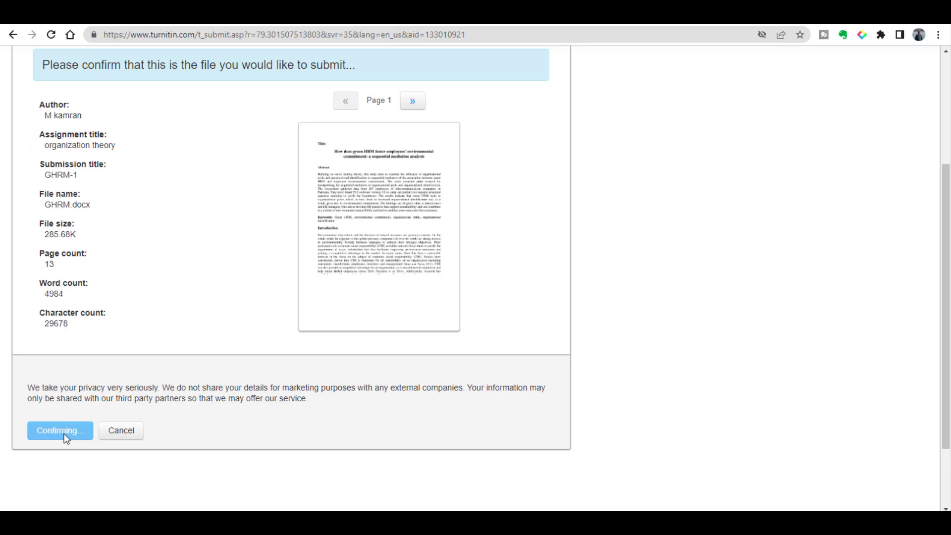
{"action": "left_click", "coordinate": [59, 430]}
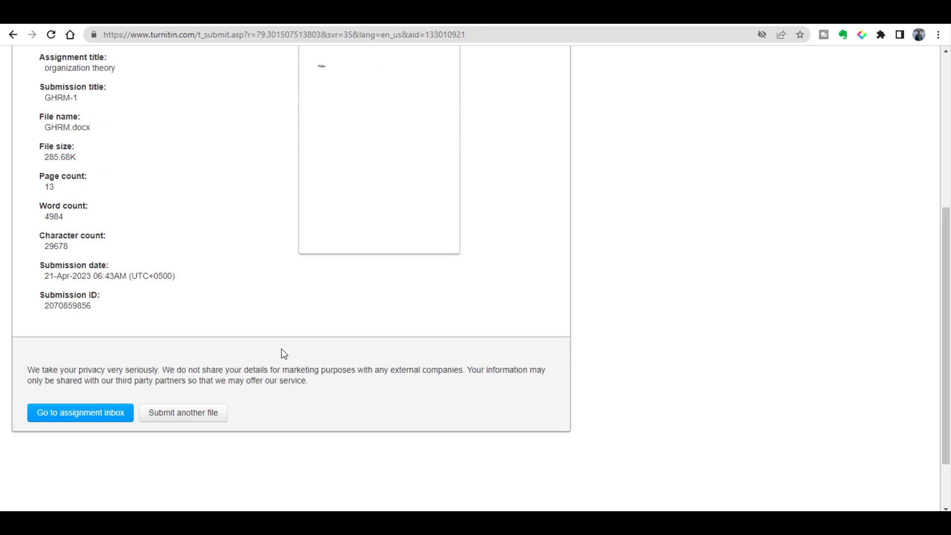
{"action": "scroll", "scroll_direction": "down", "scroll_amount": 3}
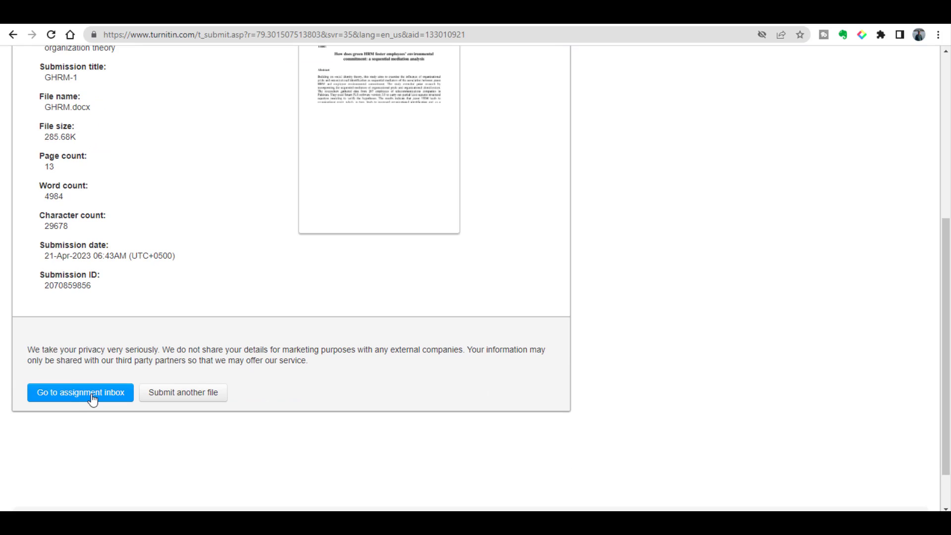
{"action": "left_click", "coordinate": [79, 392]}
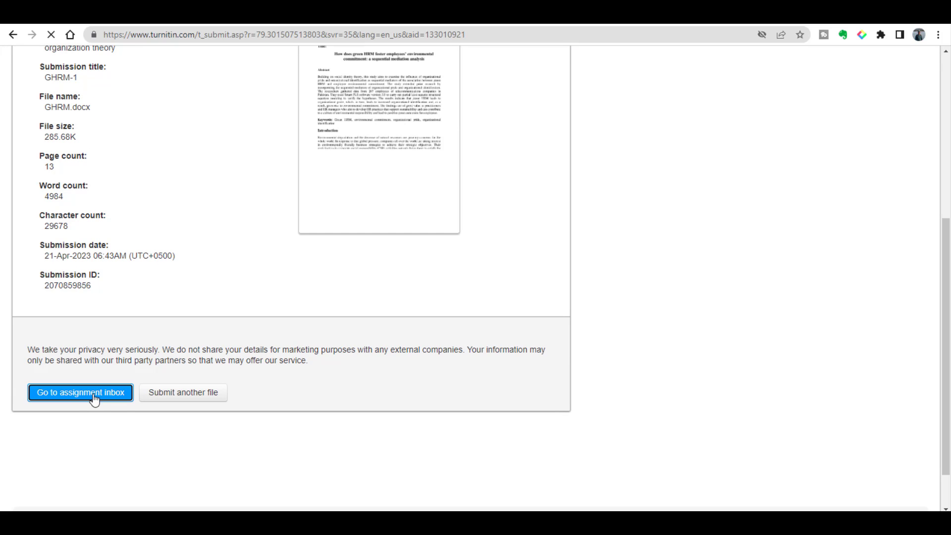
{"action": "left_click", "coordinate": [79, 392]}
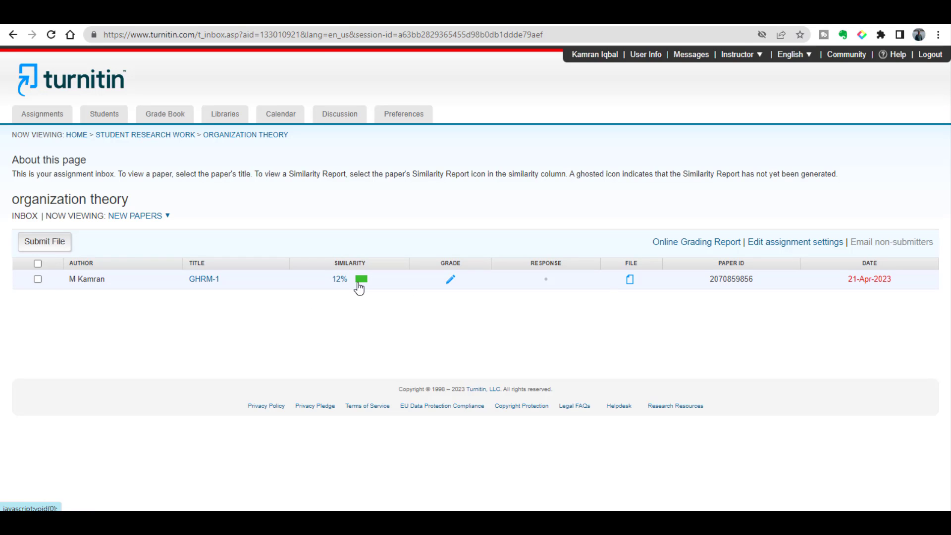
{"action": "mouse_move", "coordinate": [361, 287]}
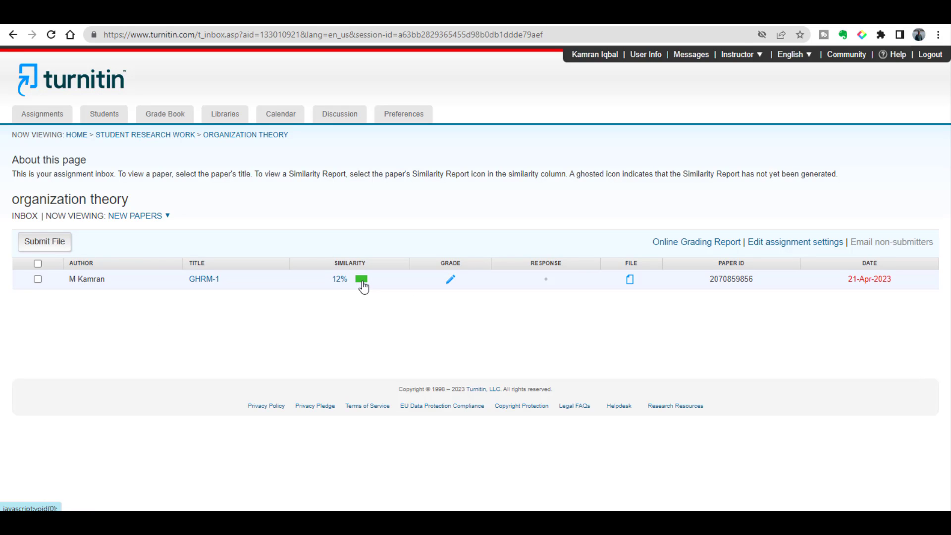
Open GHRM-1's 12% similarity report in Feedback Studio.
{"action": "left_click", "coordinate": [361, 281]}
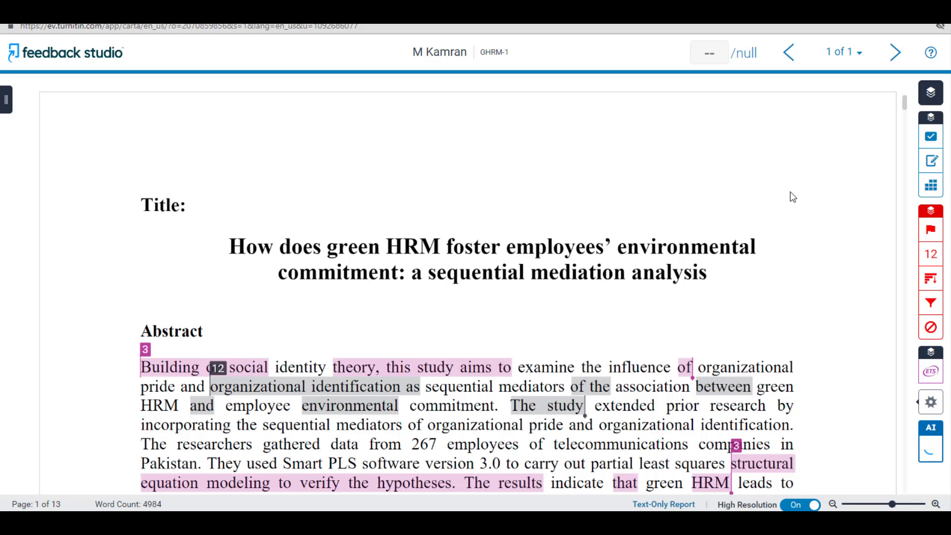
{"action": "left_click", "coordinate": [931, 427]}
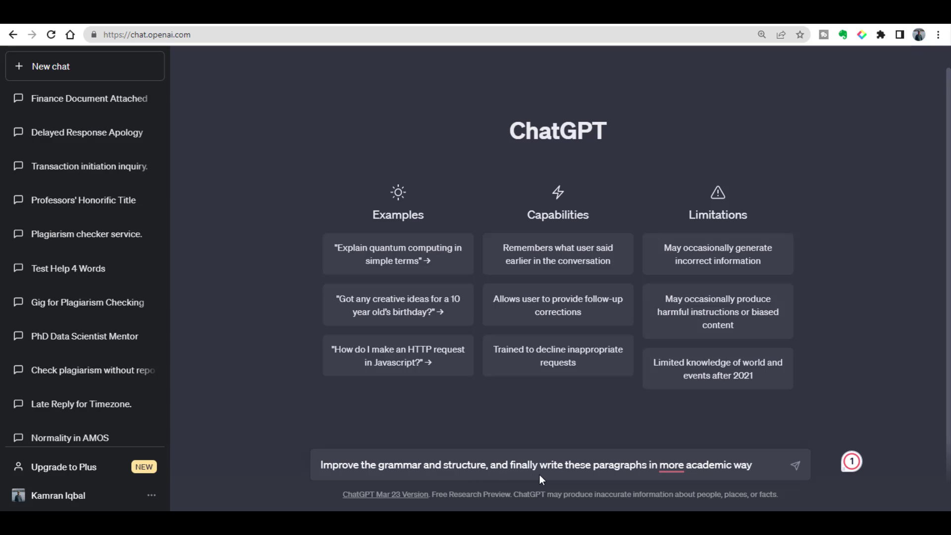
{"action": "mouse_move", "coordinate": [693, 486]}
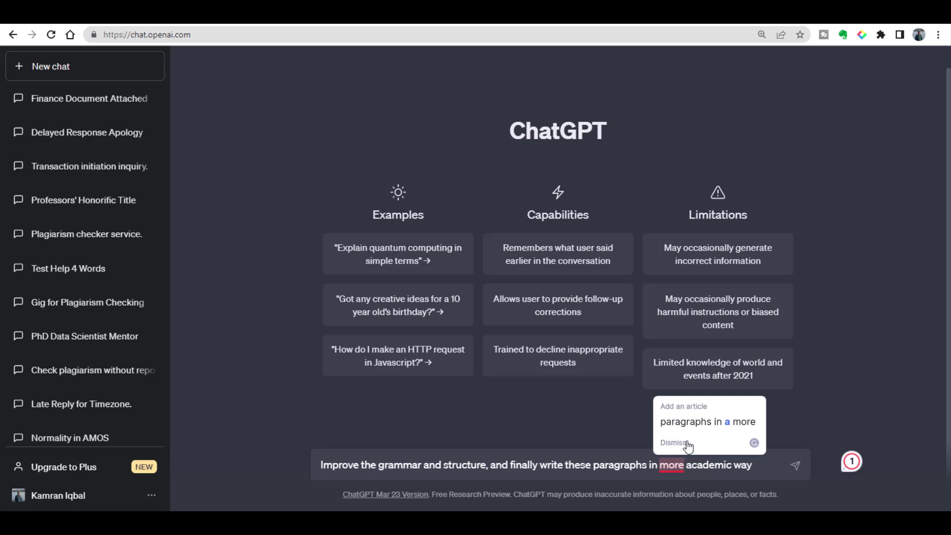
Send ChatGPT the grammar-fixed academic rewrite prompt with the quoted paragraphs.
{"action": "left_click", "coordinate": [672, 442]}
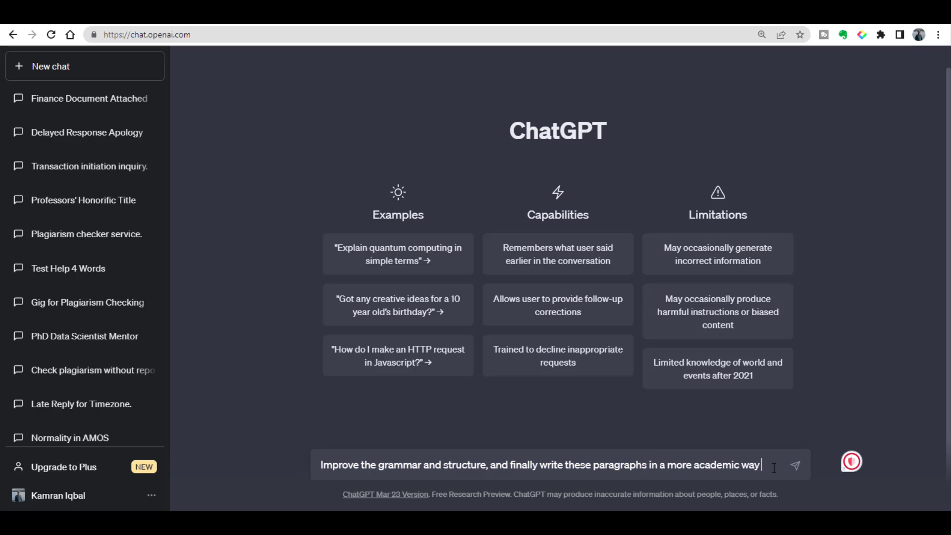
{"action": "type", "text": "\""}
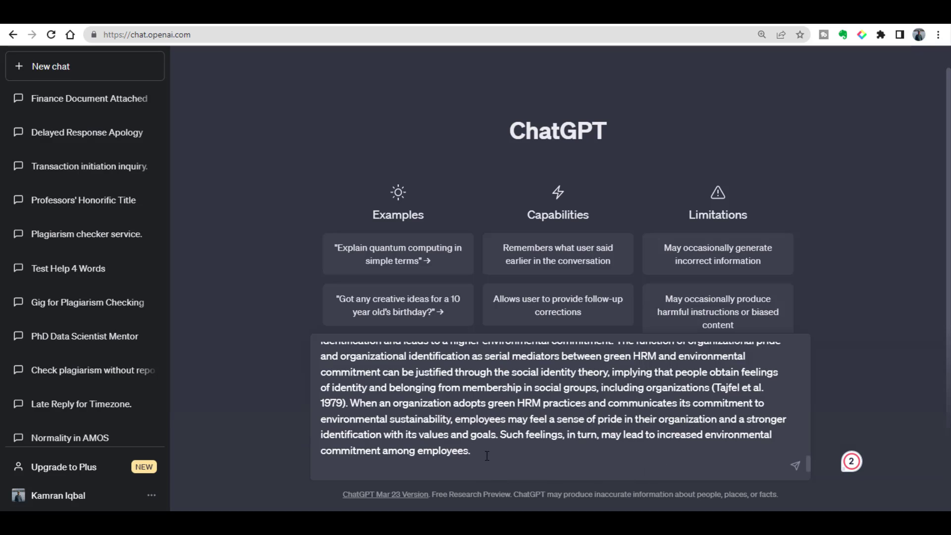
{"action": "type", "text": "\""}
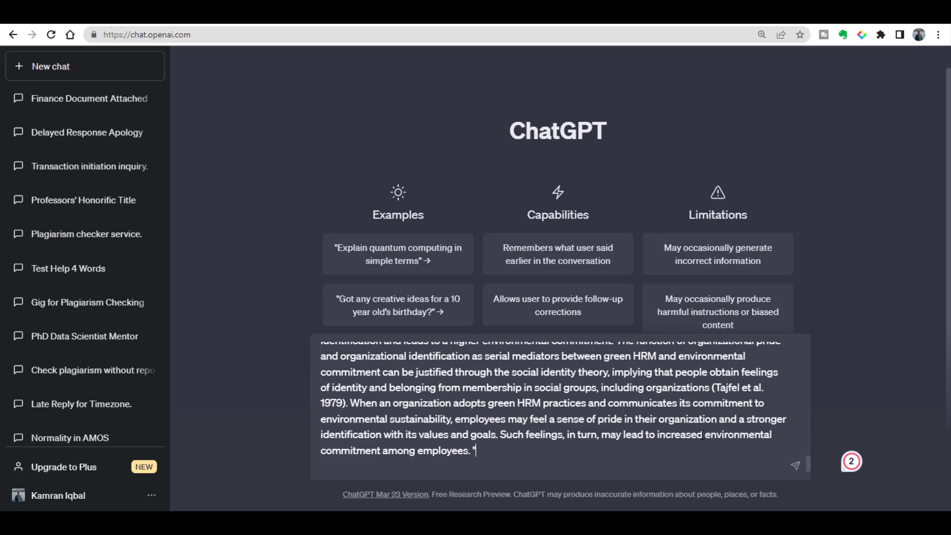
{"action": "mouse_move", "coordinate": [795, 466]}
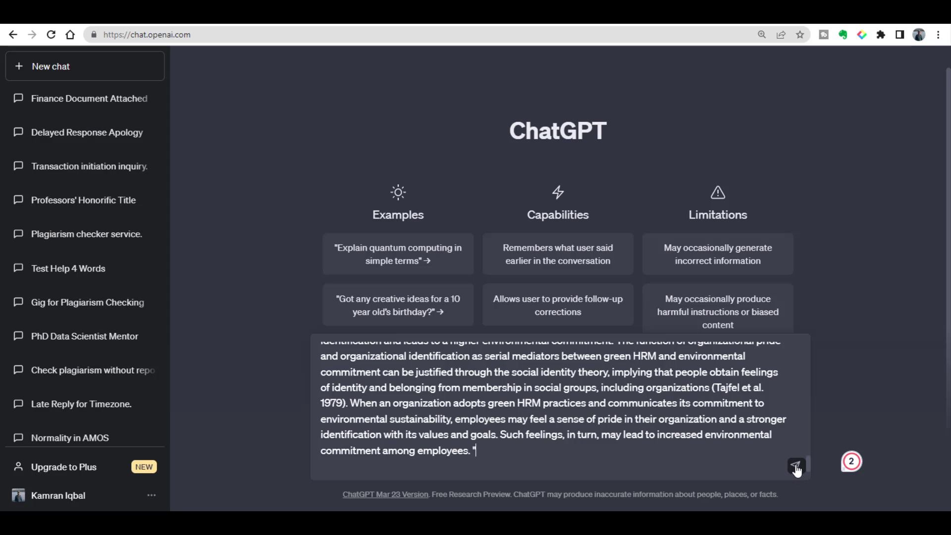
{"action": "left_click", "coordinate": [797, 465]}
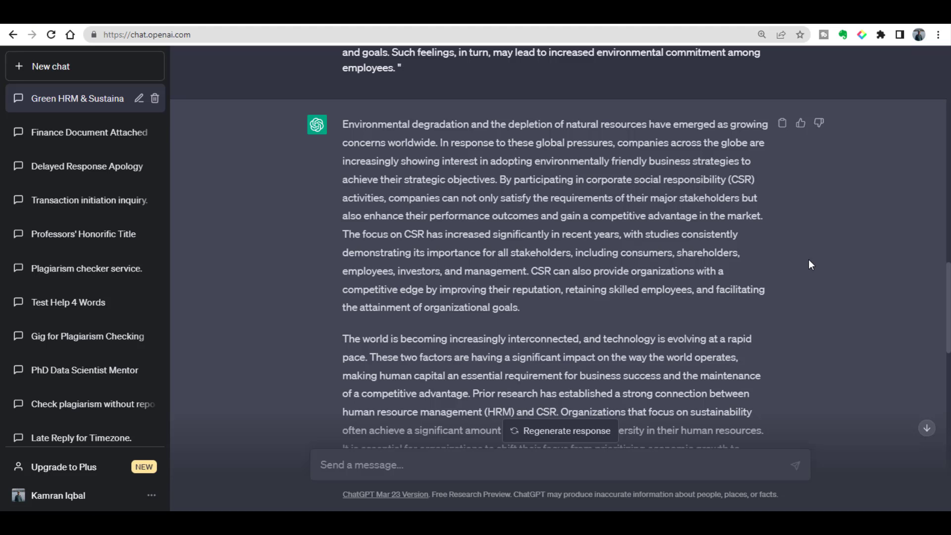
{"action": "mouse_move", "coordinate": [394, 84]}
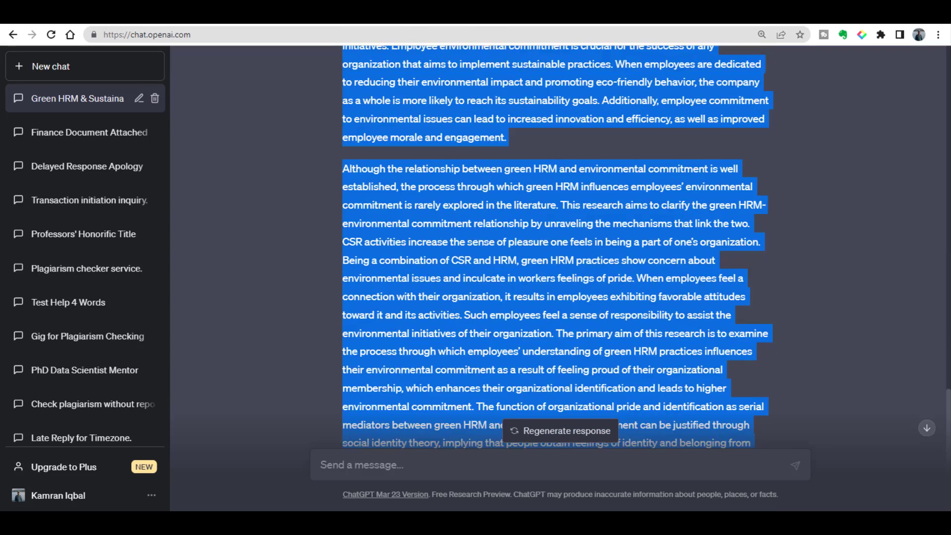
Scroll through ChatGPT's academic rewrite of the green HRM paragraphs.
{"action": "scroll", "scroll_direction": "down", "scroll_amount": 3}
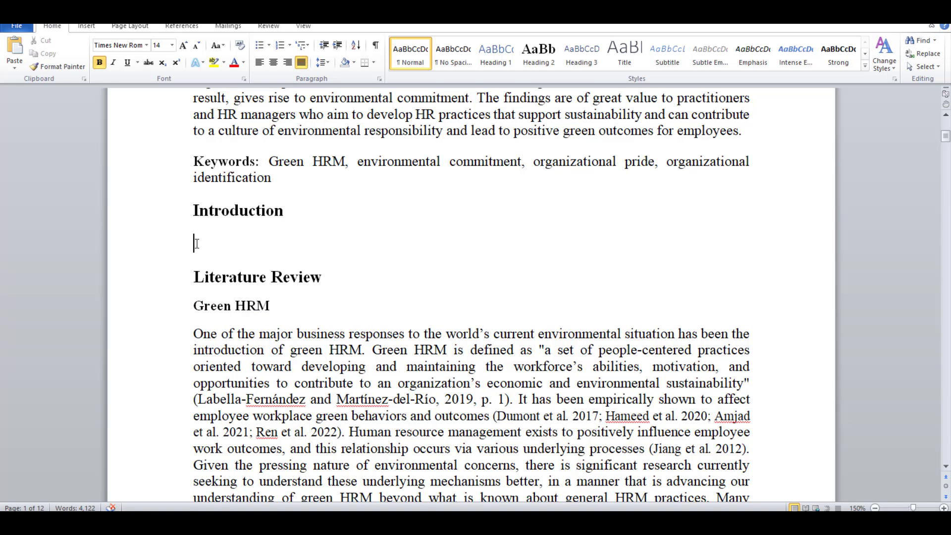
Paste ChatGPT's rewritten paragraphs under Word's Introduction heading.
{"action": "right_click", "coordinate": [195, 243]}
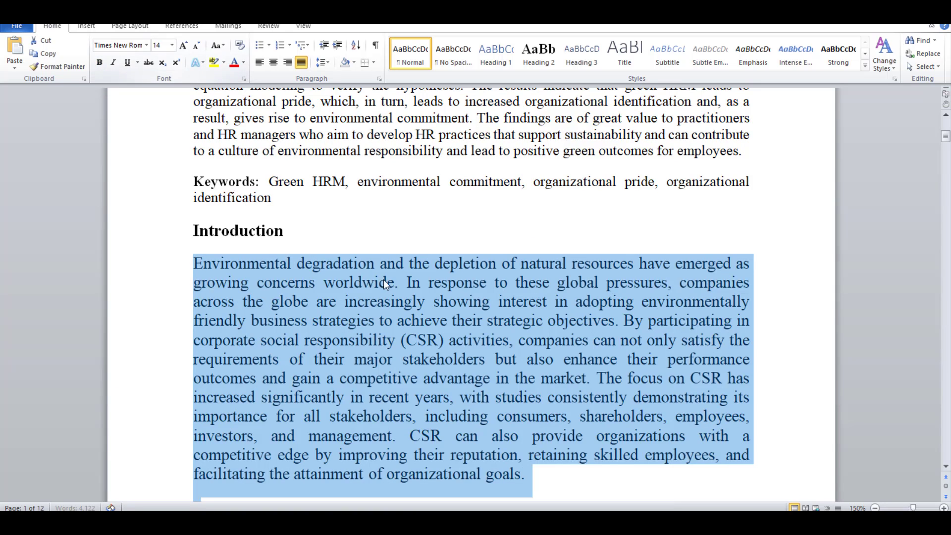
{"action": "left_click", "coordinate": [170, 45]}
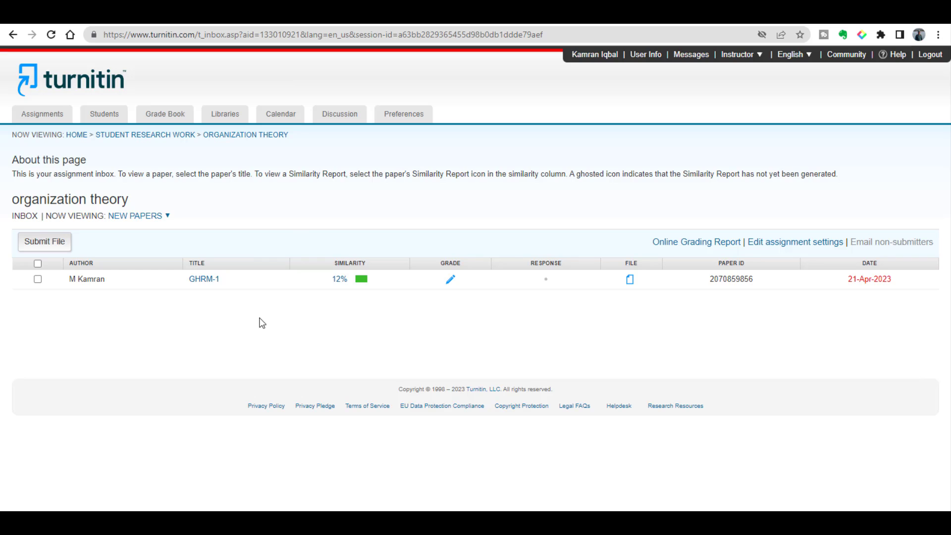
{"action": "mouse_move", "coordinate": [63, 255]}
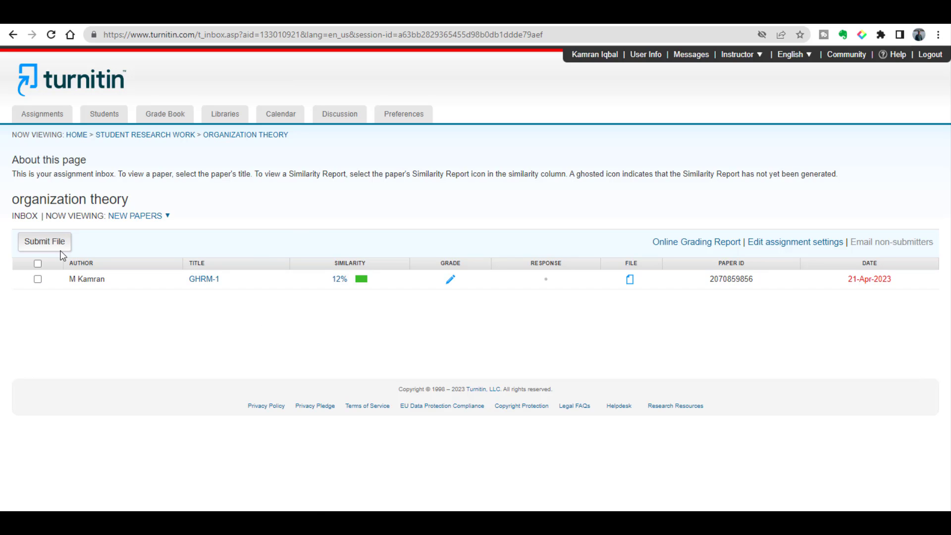
Fill in the author name and the title GHRM-2 on a new file submission.
{"action": "left_click", "coordinate": [43, 241]}
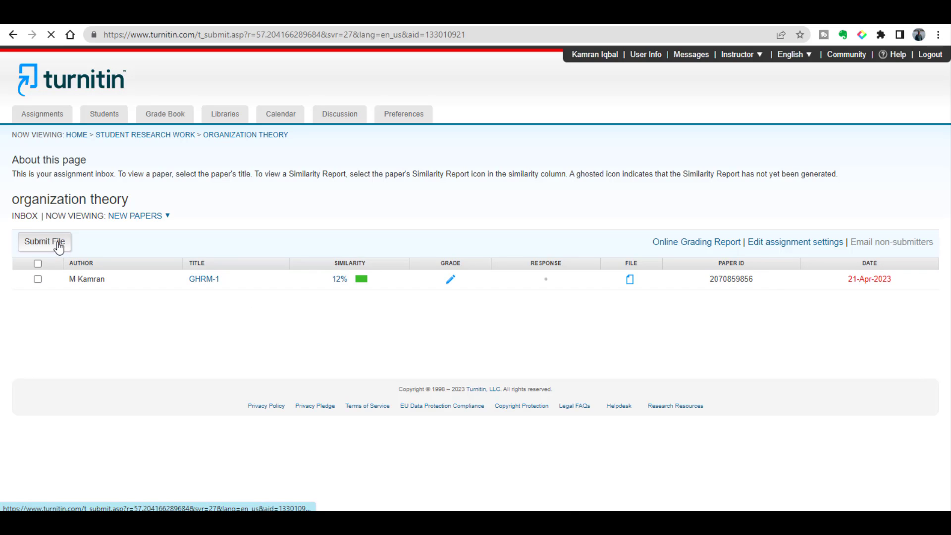
{"action": "left_click", "coordinate": [44, 241]}
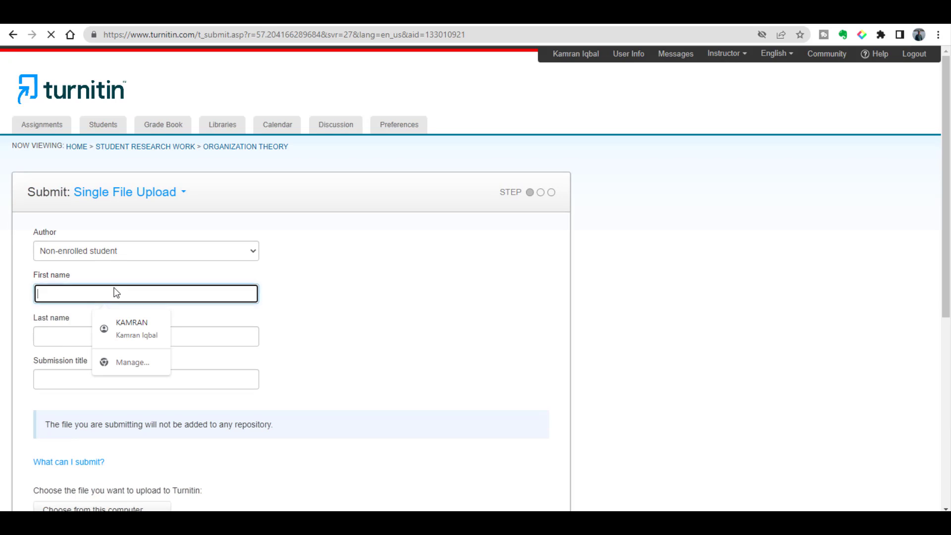
{"action": "type", "text": "M"}
{"action": "left_click", "coordinate": [147, 336]}
{"action": "type", "text": "K"}
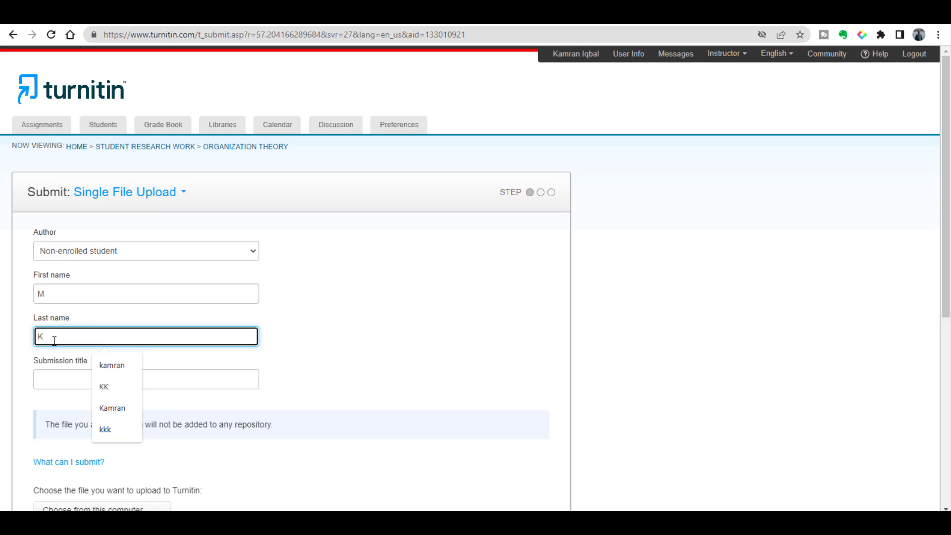
{"action": "type", "text": "a"}
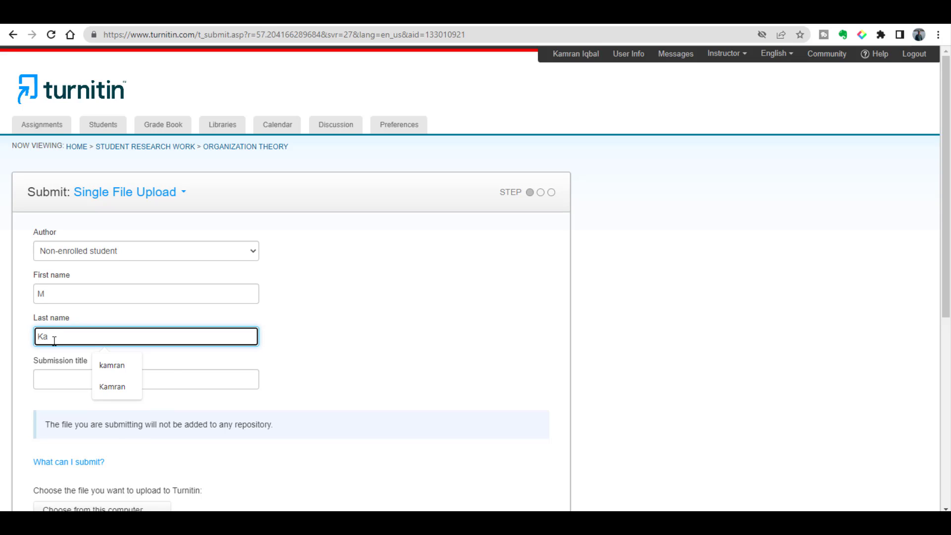
{"action": "left_click", "coordinate": [111, 365]}
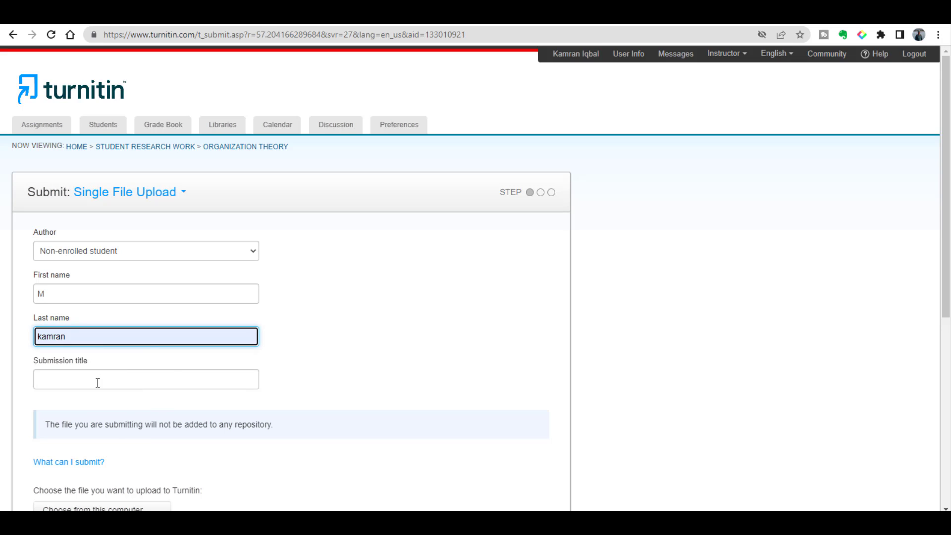
{"action": "type", "text": "G"}
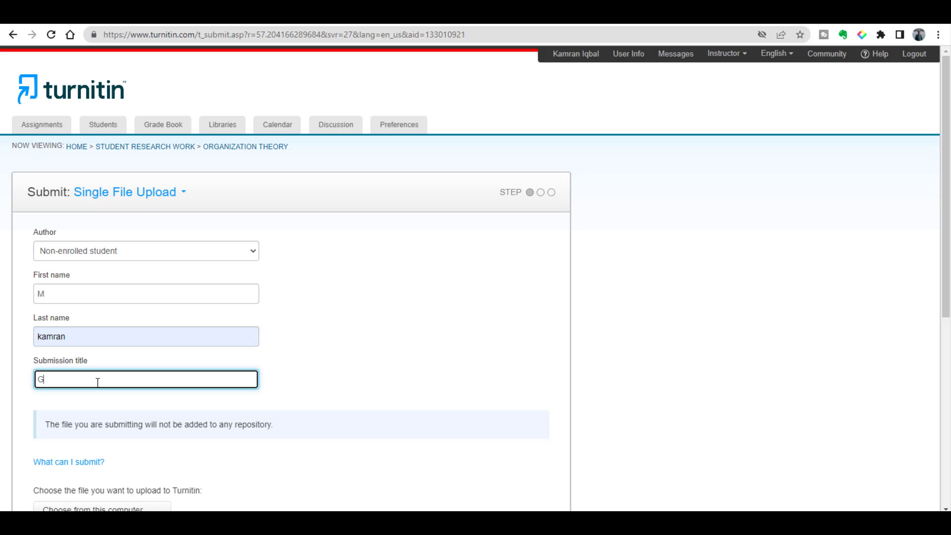
{"action": "type", "text": "HRM"}
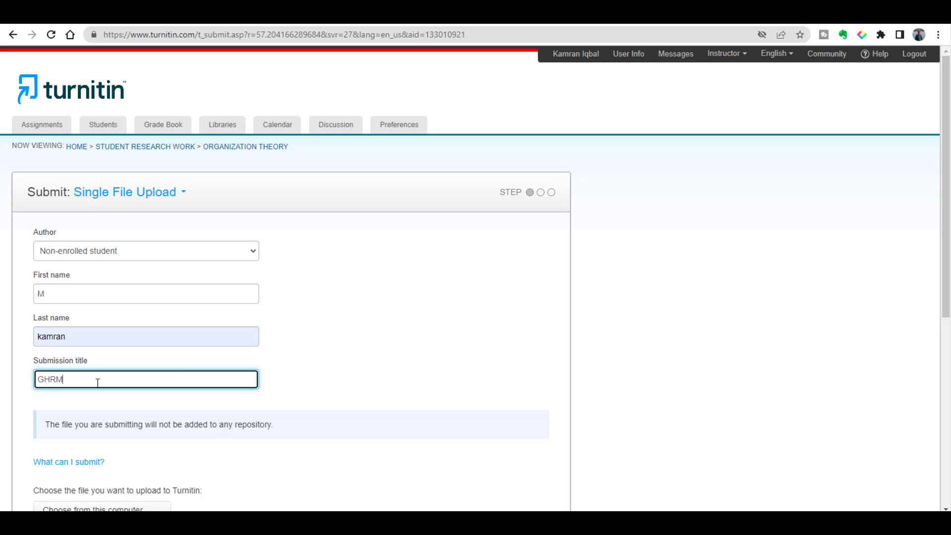
{"action": "type", "text": "-2"}
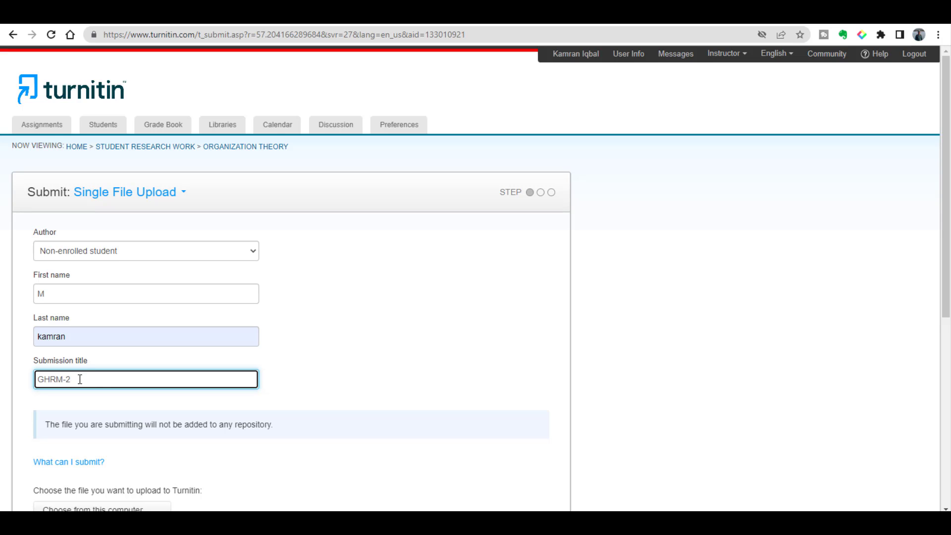
Upload GHRM.docx from this computer and confirm the submission.
{"action": "scroll", "scroll_direction": "down", "scroll_amount": 3}
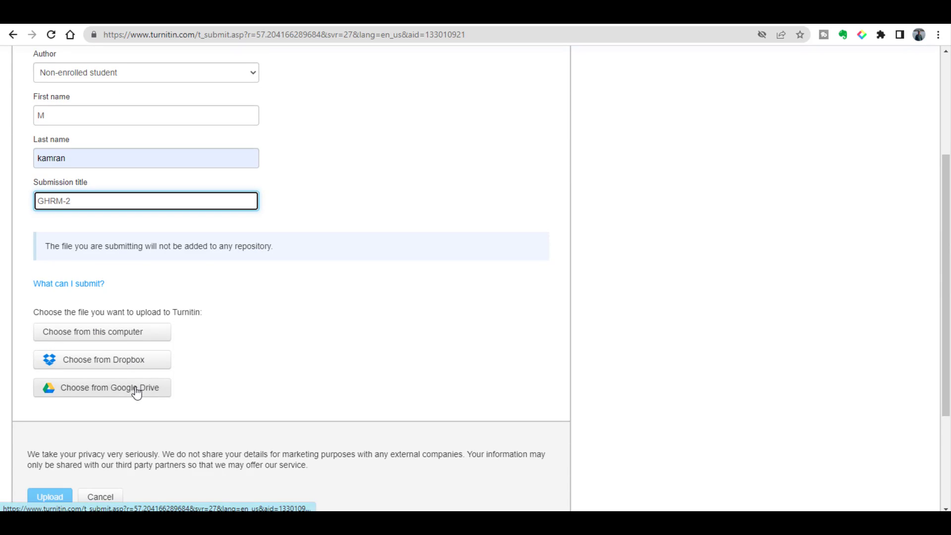
{"action": "left_click", "coordinate": [101, 387]}
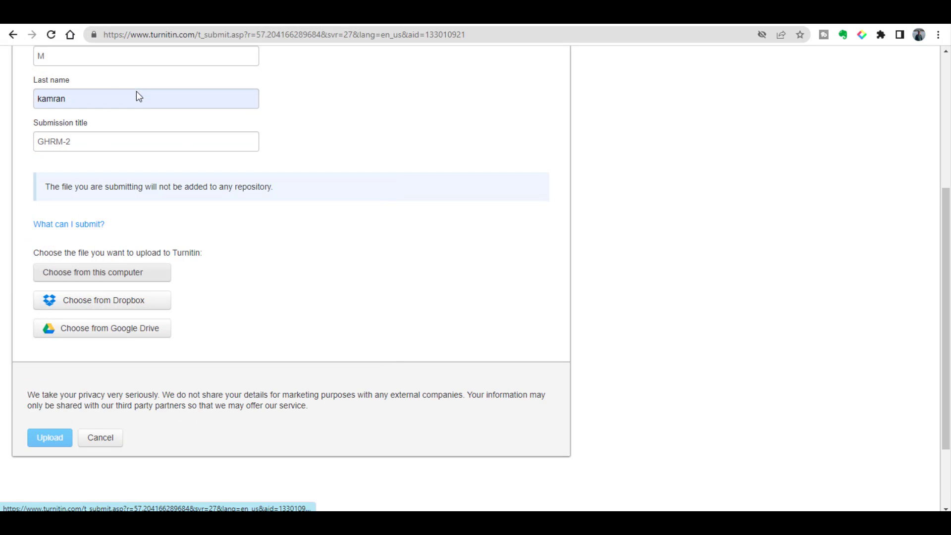
{"action": "left_click", "coordinate": [102, 271]}
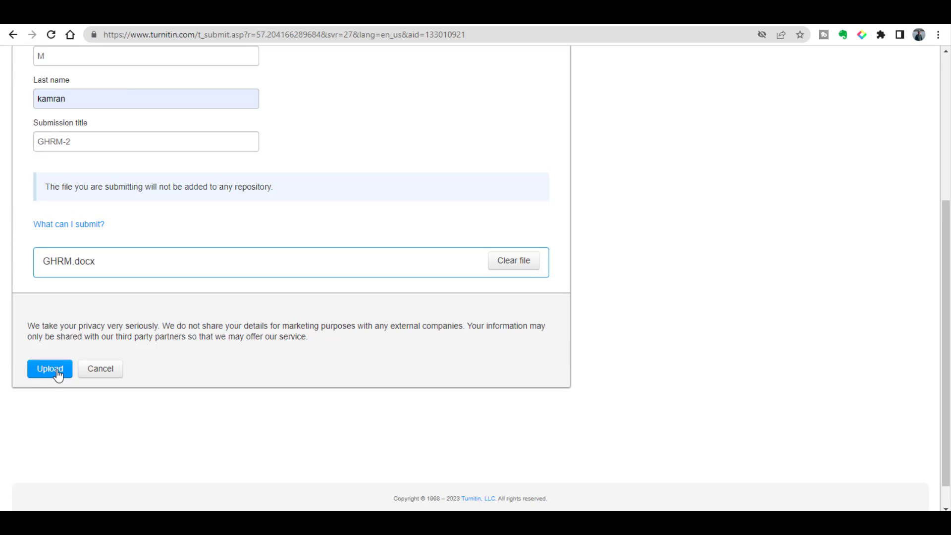
{"action": "left_click", "coordinate": [50, 369]}
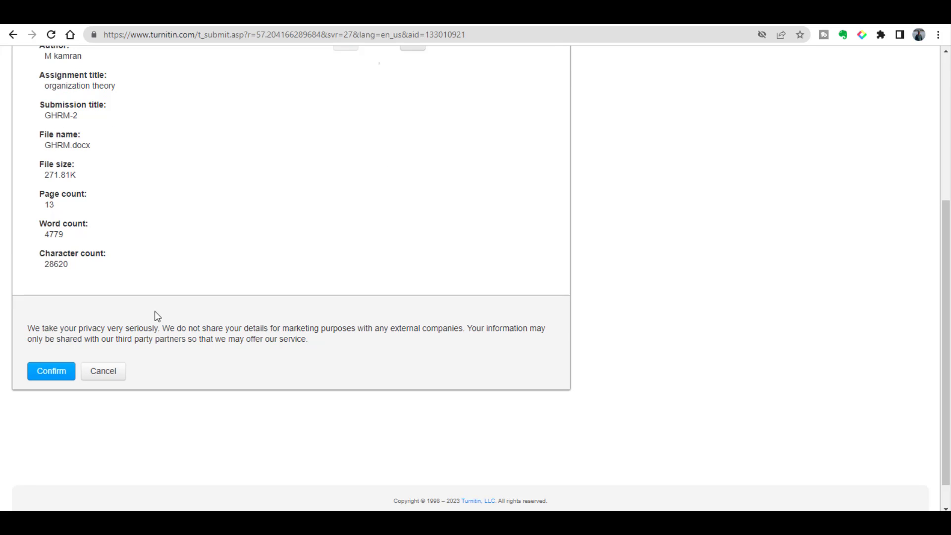
{"action": "left_click", "coordinate": [51, 371]}
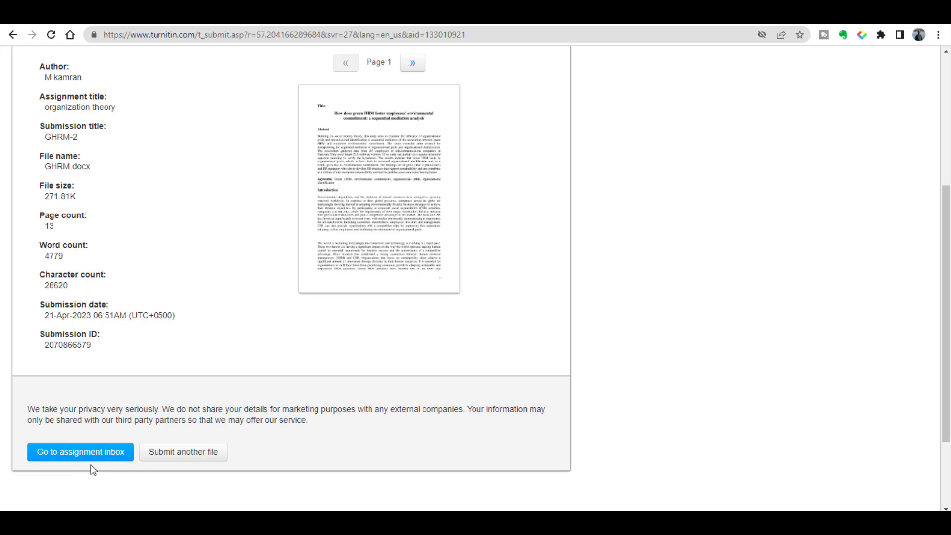
{"action": "mouse_move", "coordinate": [80, 452]}
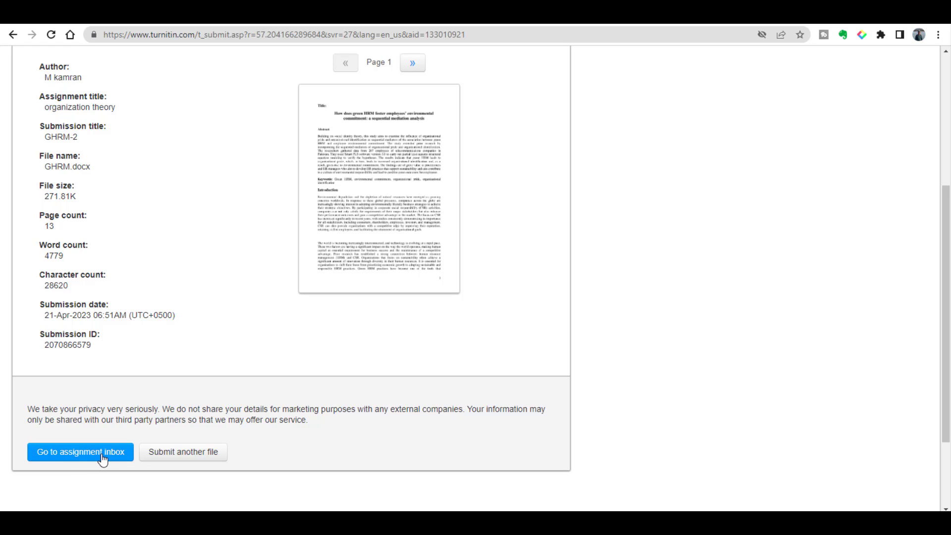
Return to the inbox and open GHRM-2's 12% similarity report.
{"action": "left_click", "coordinate": [80, 452]}
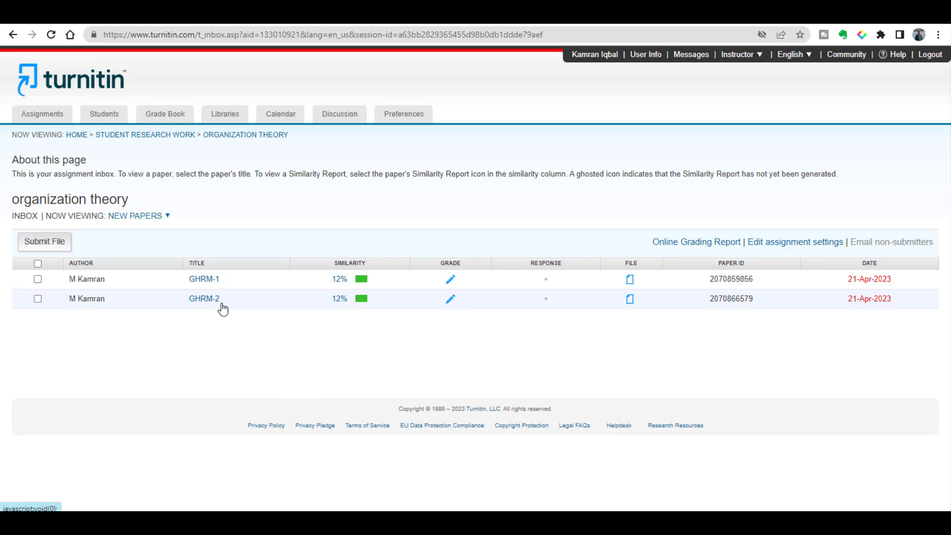
{"action": "mouse_move", "coordinate": [365, 302]}
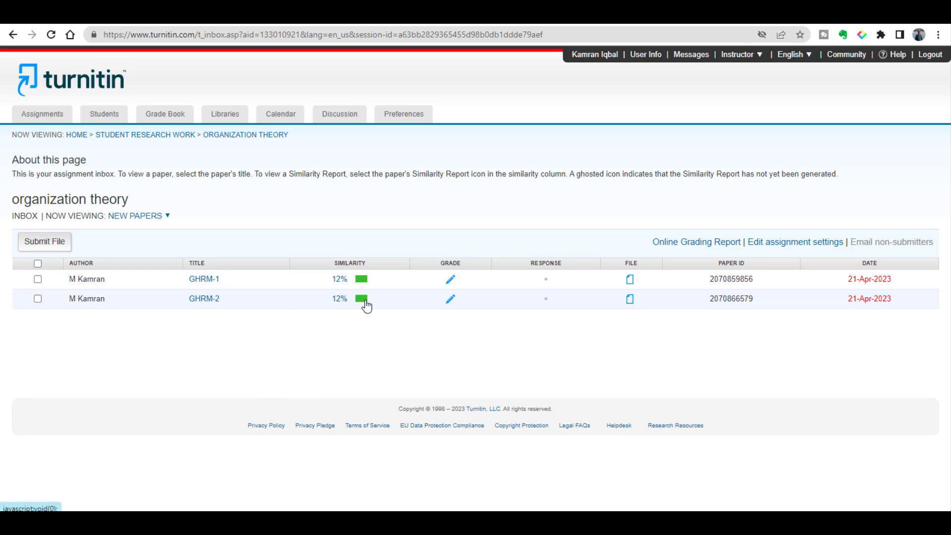
{"action": "left_click", "coordinate": [362, 297]}
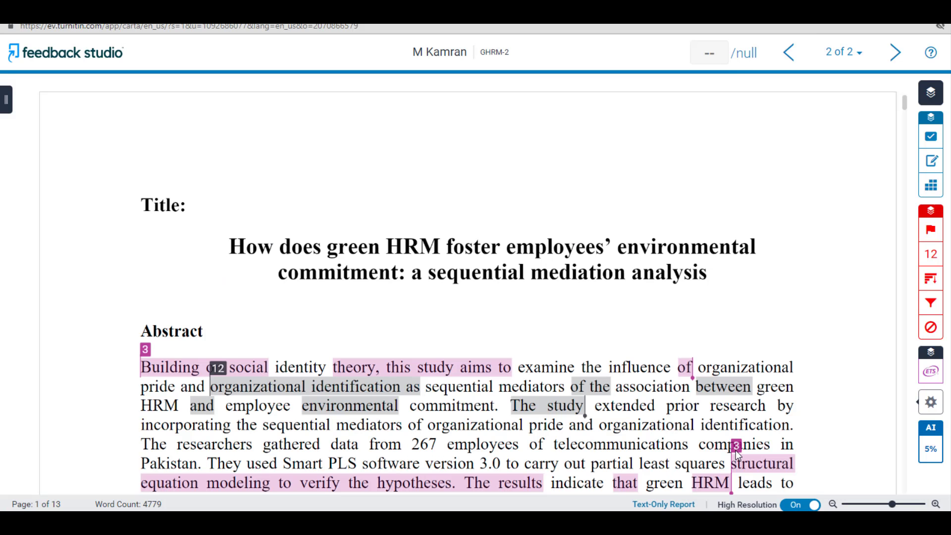
{"action": "mouse_move", "coordinate": [843, 448]}
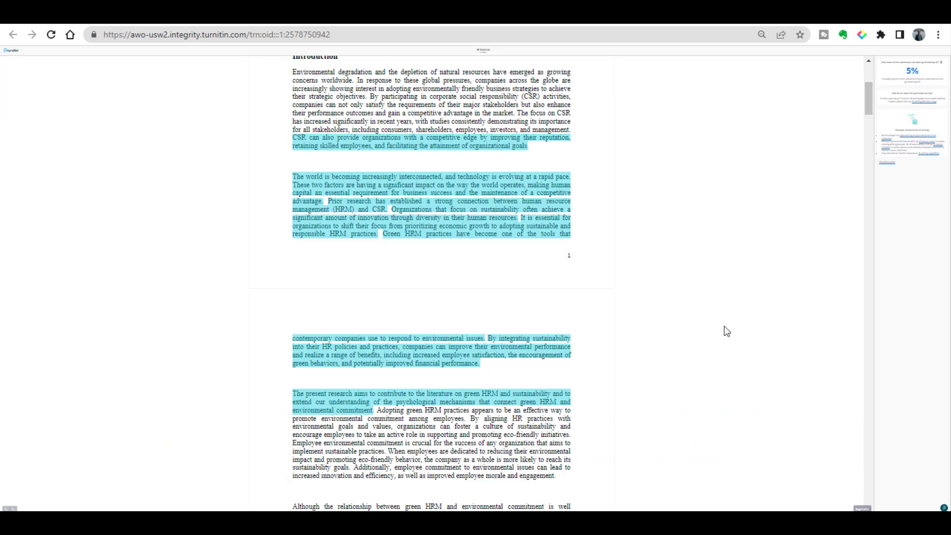
{"action": "mouse_move", "coordinate": [590, 325]}
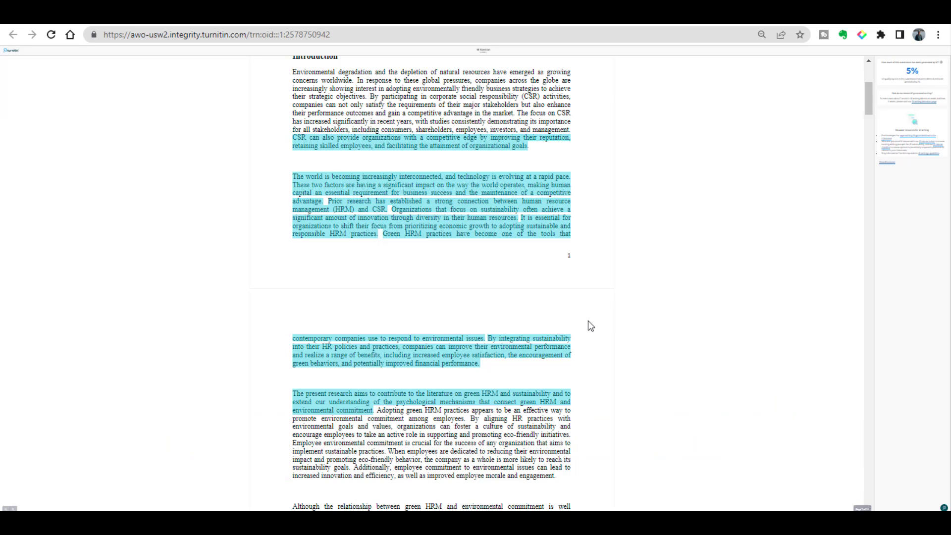
{"action": "mouse_move", "coordinate": [517, 281]}
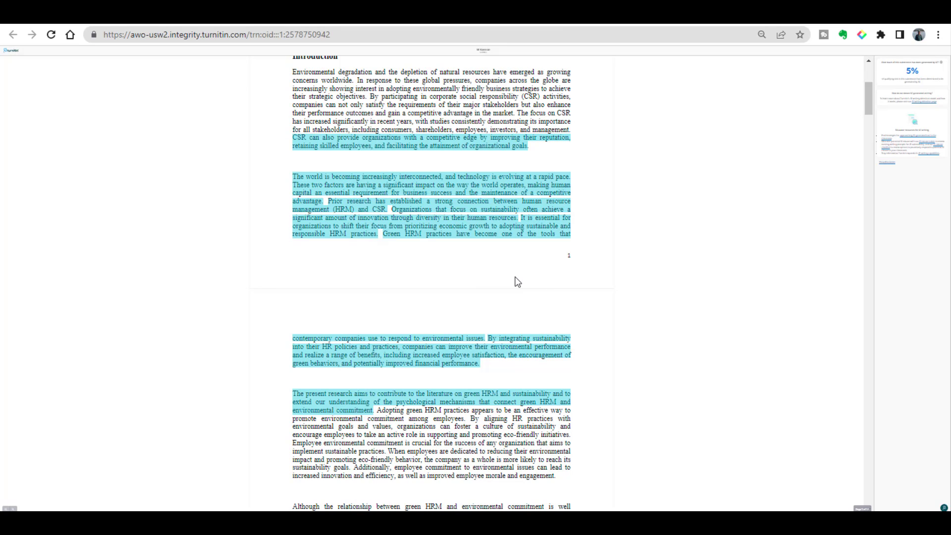
{"action": "mouse_move", "coordinate": [500, 263]}
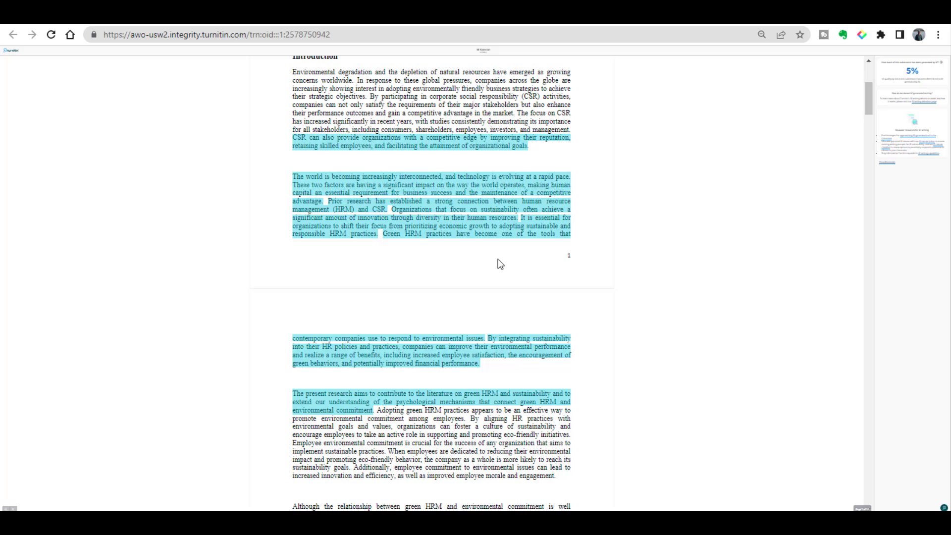
{"action": "mouse_move", "coordinate": [555, 265]}
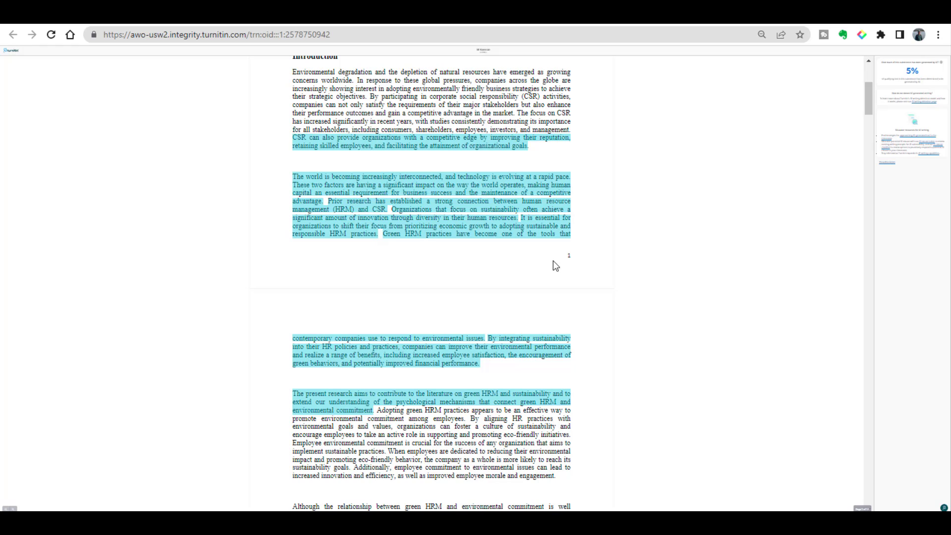
{"action": "mouse_move", "coordinate": [541, 263]}
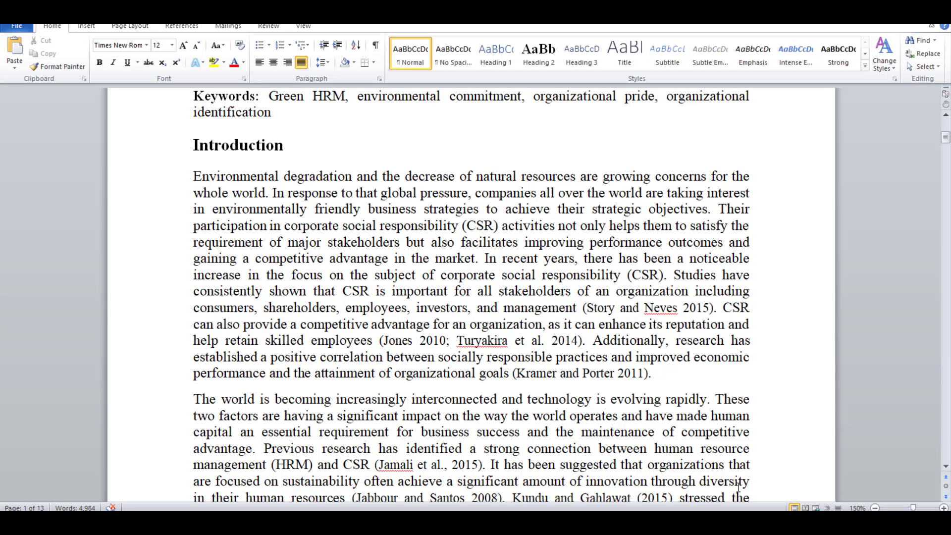
{"action": "mouse_move", "coordinate": [619, 491]}
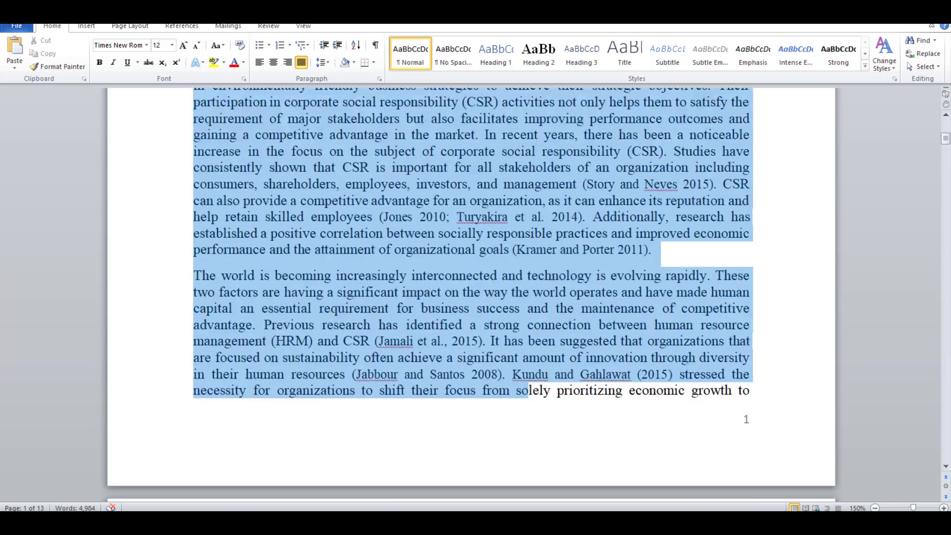
Copy the Word article's Introduction paragraphs through the end of page 2.
{"action": "scroll", "scroll_direction": "down", "scroll_amount": 3}
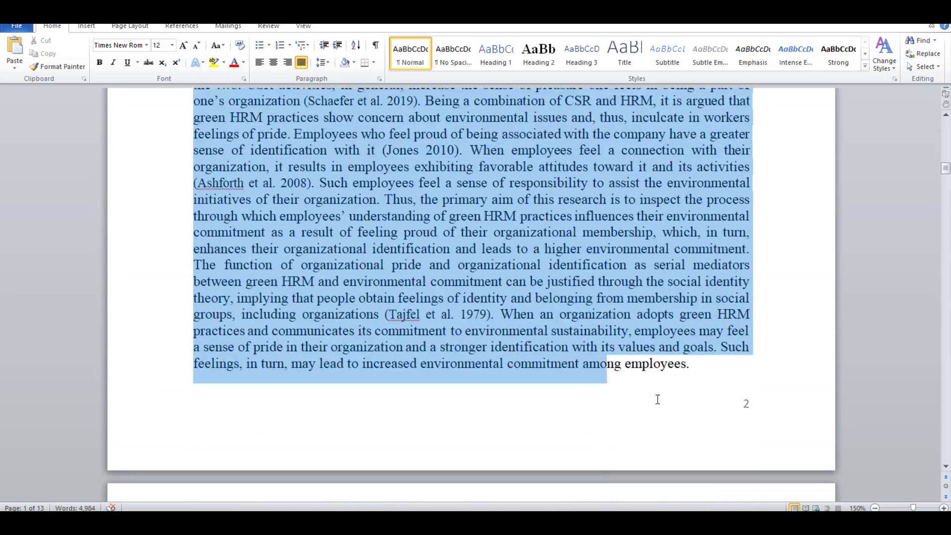
{"action": "scroll", "scroll_direction": "down", "scroll_amount": 3}
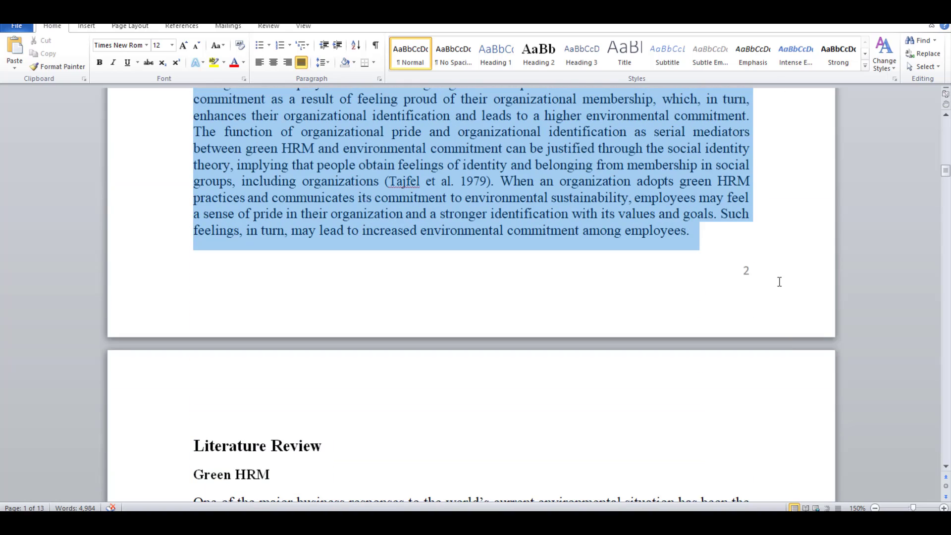
{"action": "right_click", "coordinate": [603, 193]}
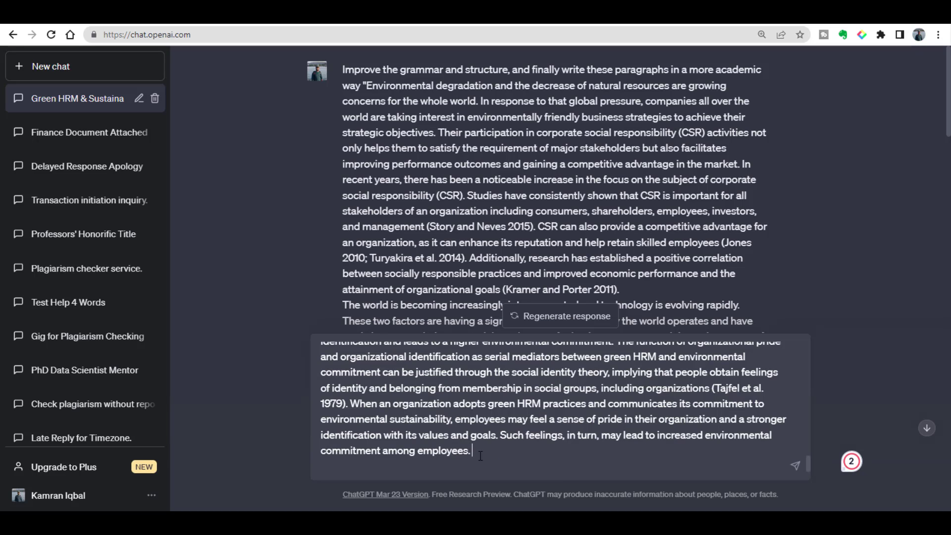
Send ChatGPT the Introduction paragraphs with the grammar and academic-tone improvement prompt.
{"action": "left_click", "coordinate": [560, 315]}
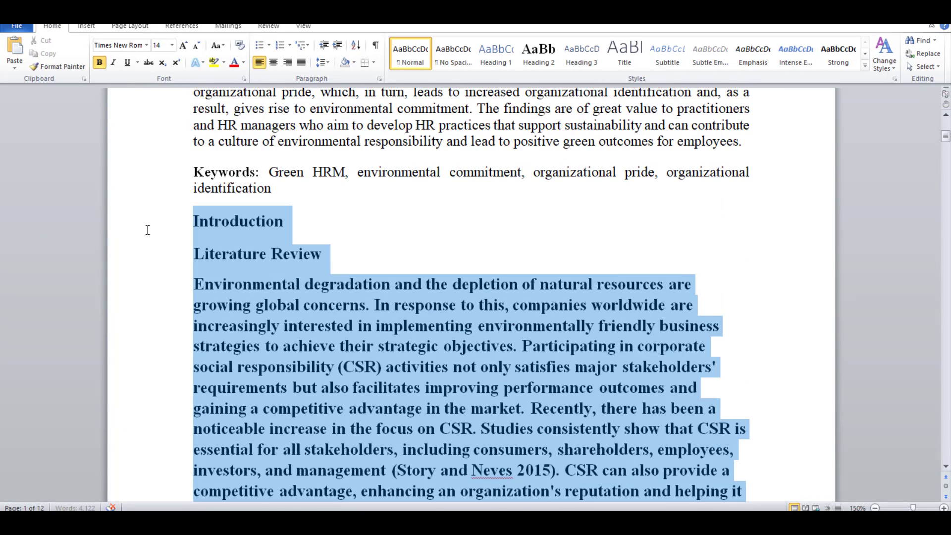
Paste ChatGPT's rewritten paragraphs under Word's Introduction heading, then return to Turnitin.
{"action": "left_click", "coordinate": [200, 305]}
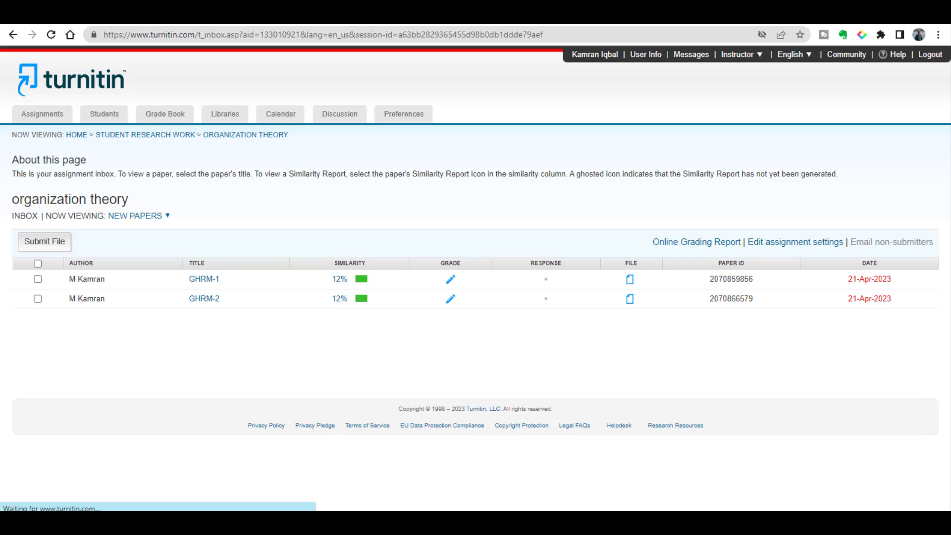
Submit GHRM.docx titled GHRM-3 with author names, confirm, and return to the inbox.
{"action": "left_click", "coordinate": [44, 241]}
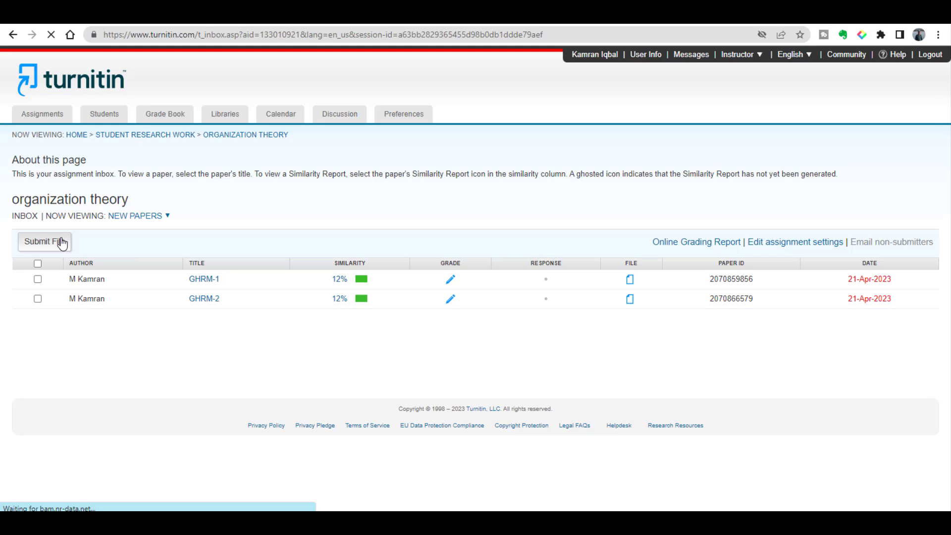
{"action": "left_click", "coordinate": [43, 241]}
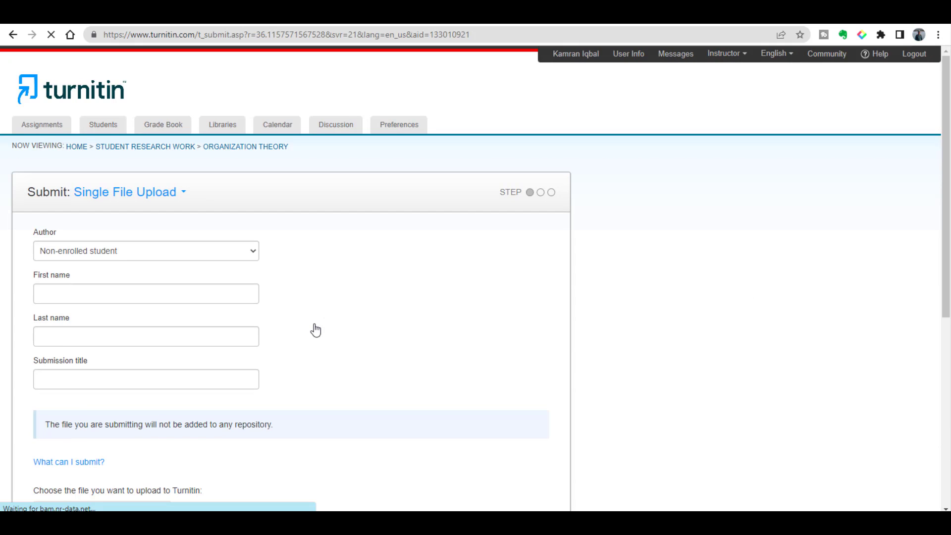
{"action": "type", "text": "k"}
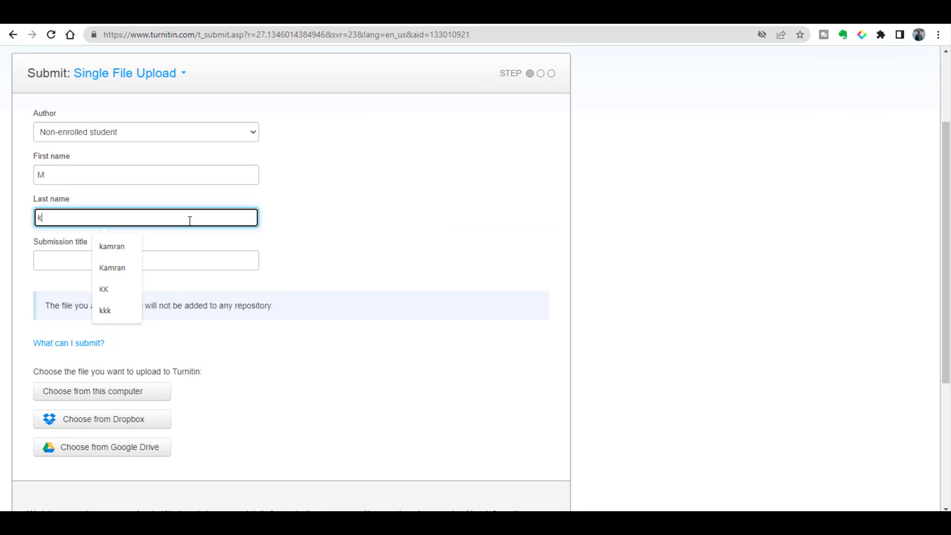
{"action": "left_click", "coordinate": [101, 391]}
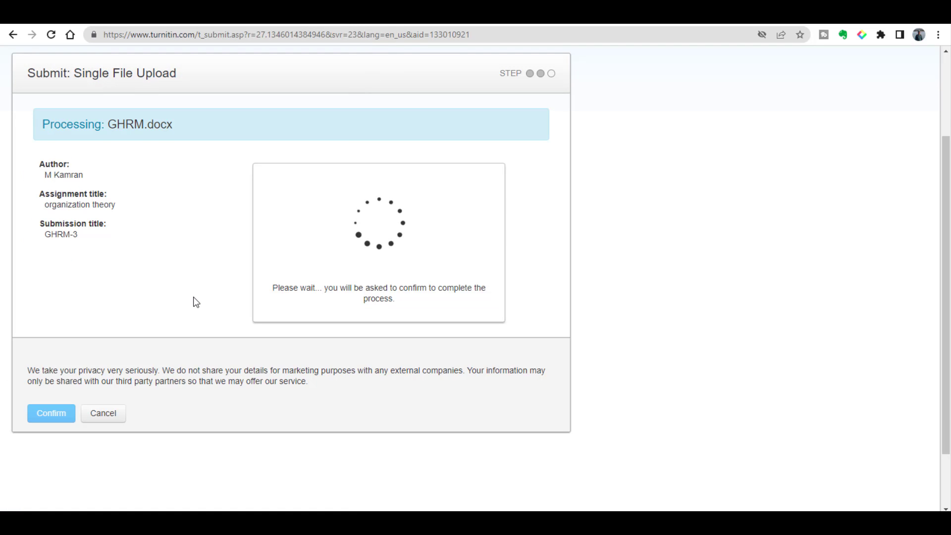
{"action": "left_click", "coordinate": [51, 413]}
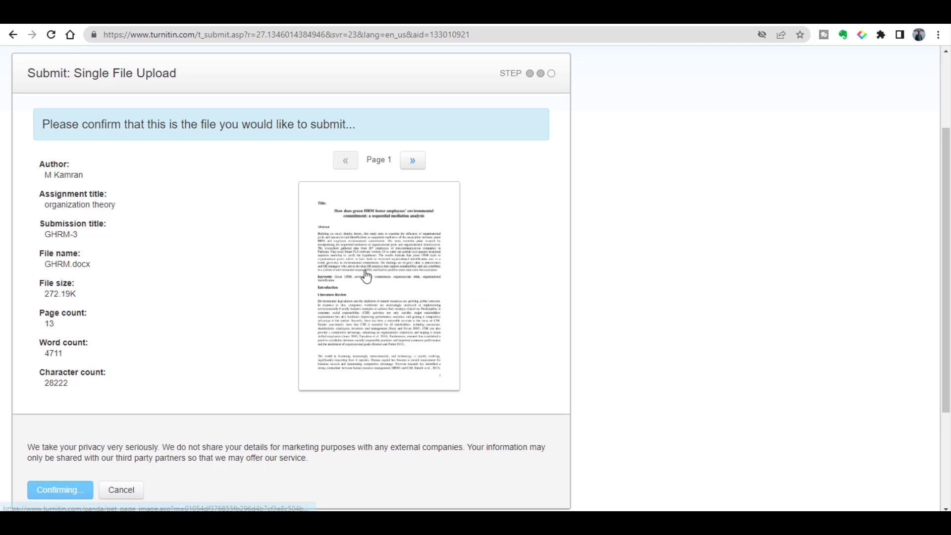
{"action": "left_click", "coordinate": [59, 490]}
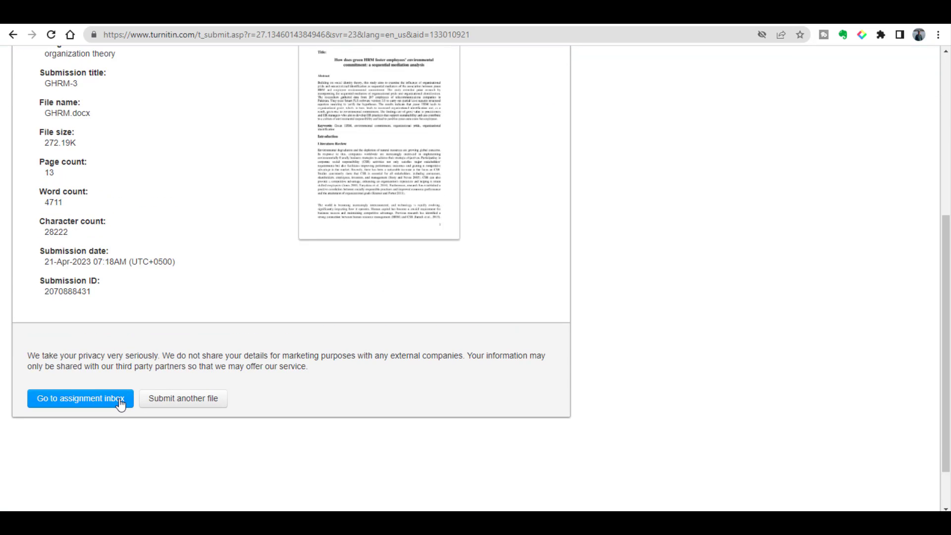
{"action": "left_click", "coordinate": [79, 398]}
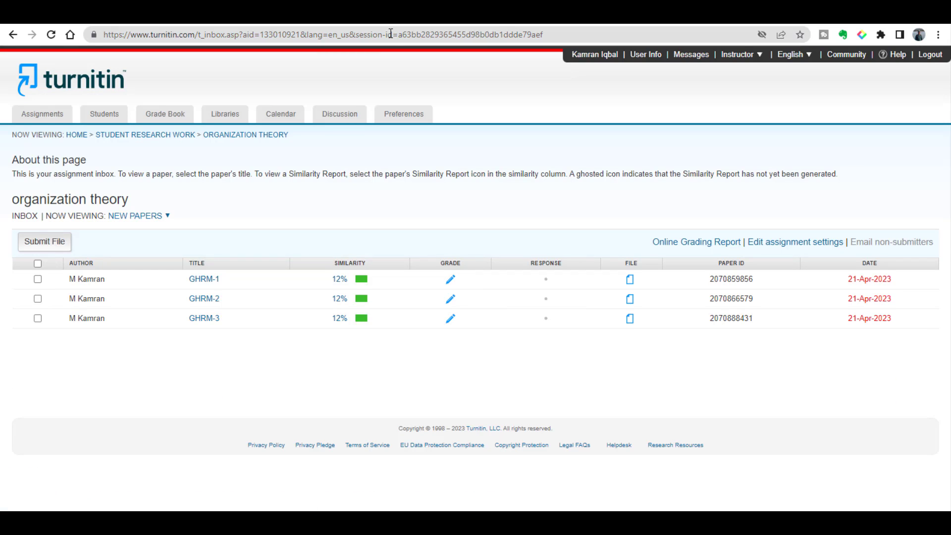